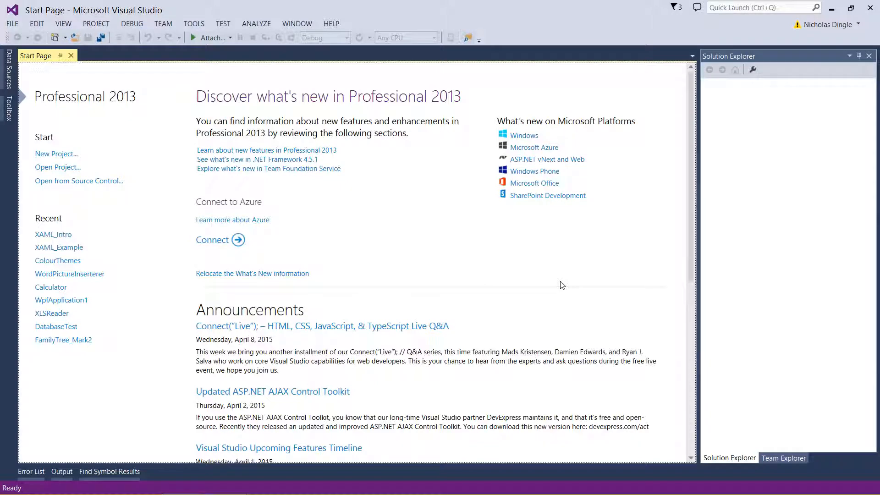
pyautogui.moveTo(56, 154)
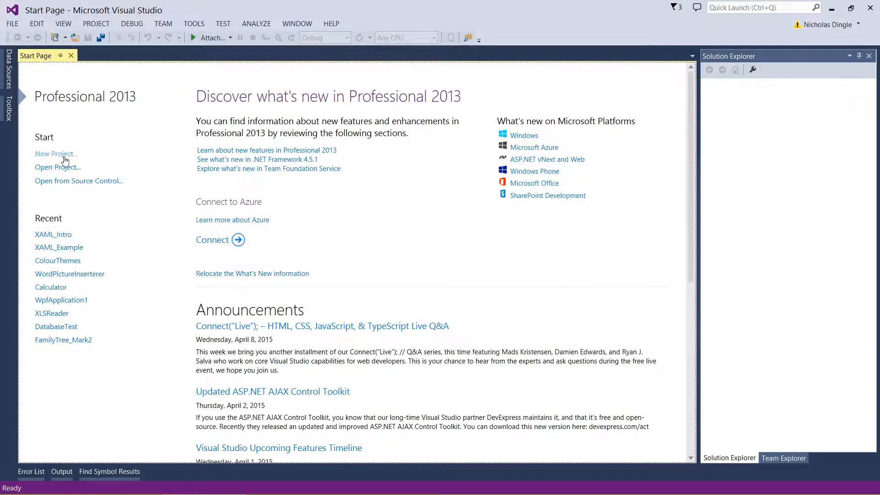
# Step: Create a new Visual Basic WPF Application project named XAMLCalculator
pyautogui.click(55, 153)
pyautogui.write('XAMLCalculator')
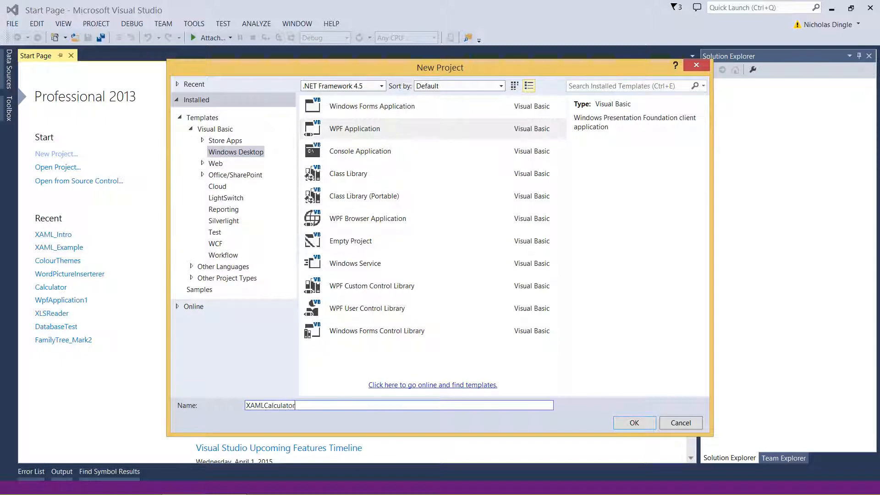
pyautogui.click(634, 423)
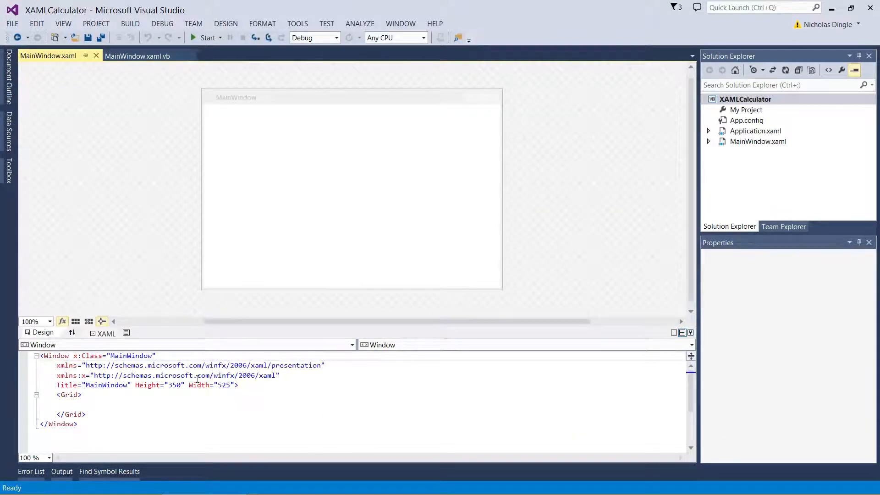
# Step: Collapse the designer so MainWindow.xaml's markup fills the editor
pyautogui.click(352, 195)
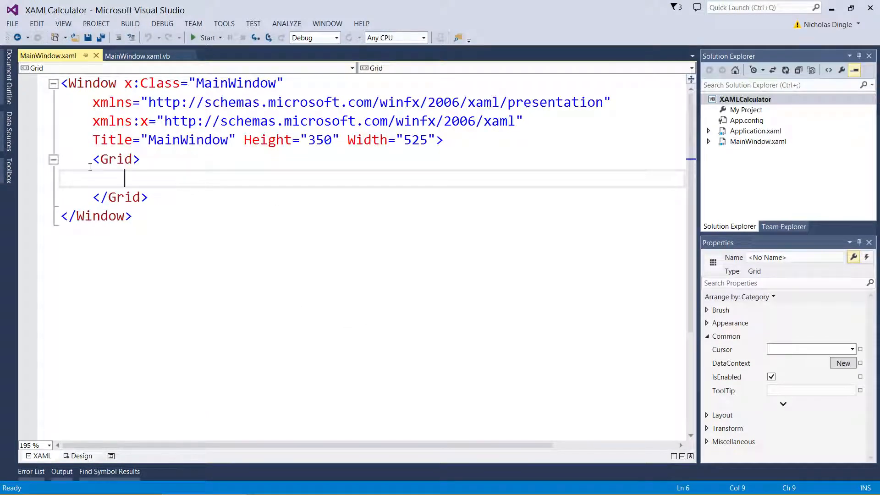
pyautogui.moveTo(186, 175)
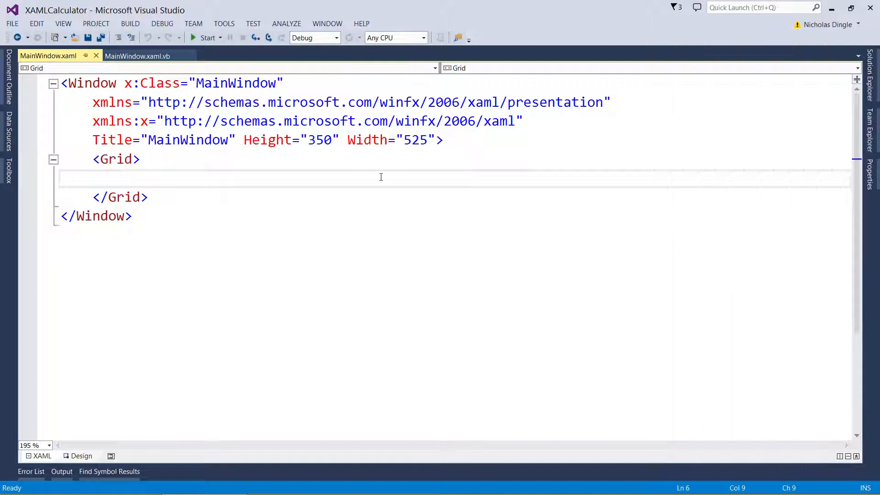
pyautogui.moveTo(787, 132)
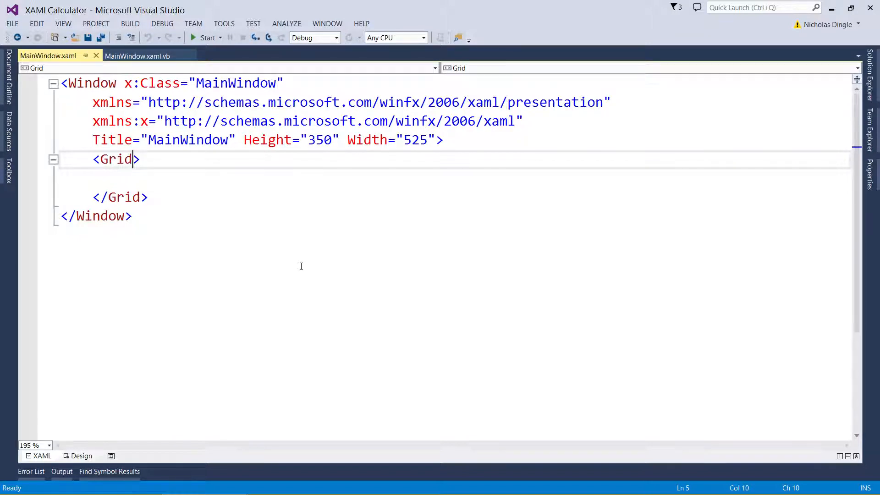
# Step: Give the Grid ShowGridLines, VerticalAlignment Top and HorizontalAlignment Stretch
pyautogui.write('s')
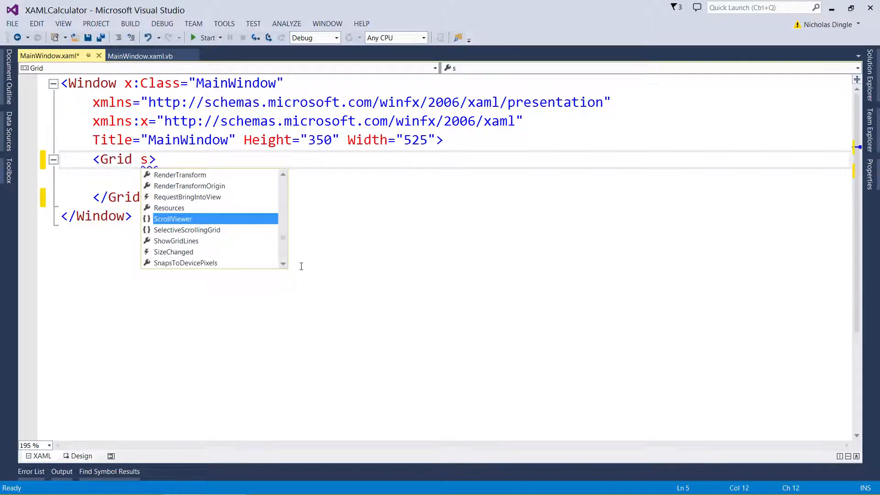
pyautogui.write('howGridLines="')
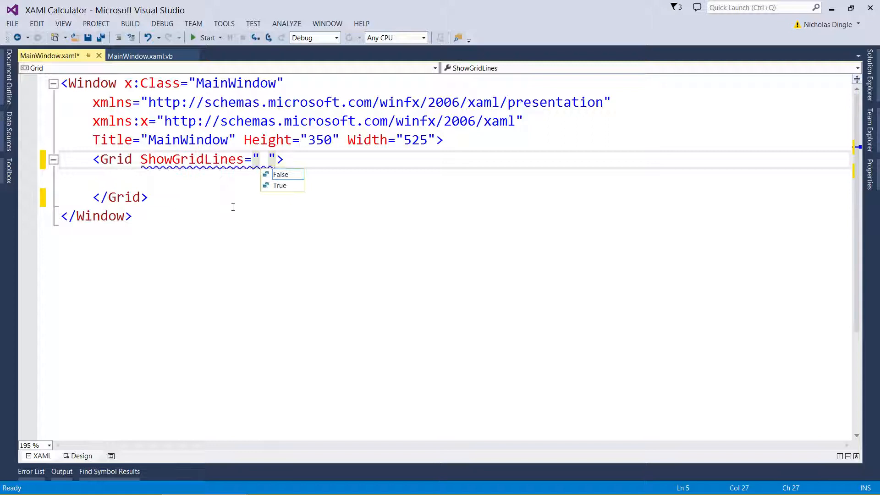
pyautogui.moveTo(392, 251)
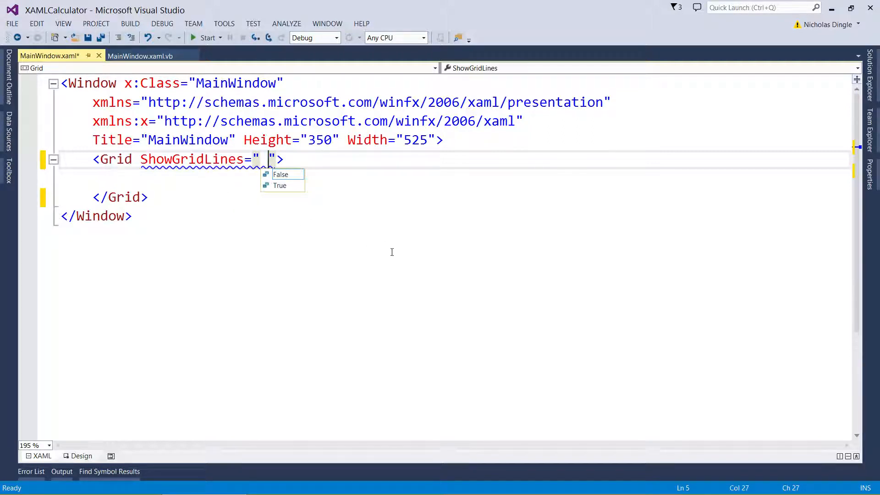
pyautogui.moveTo(393, 257)
pyautogui.write('True" VerticalAlignment=')
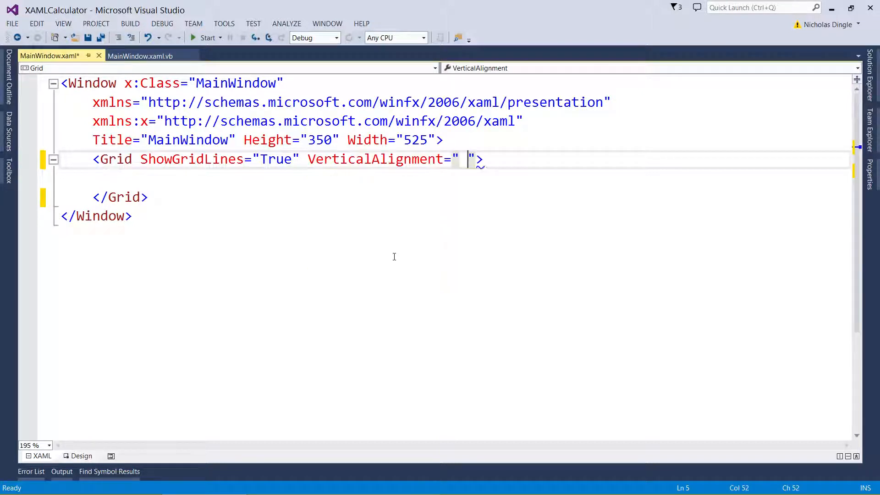
pyautogui.write('Top"')
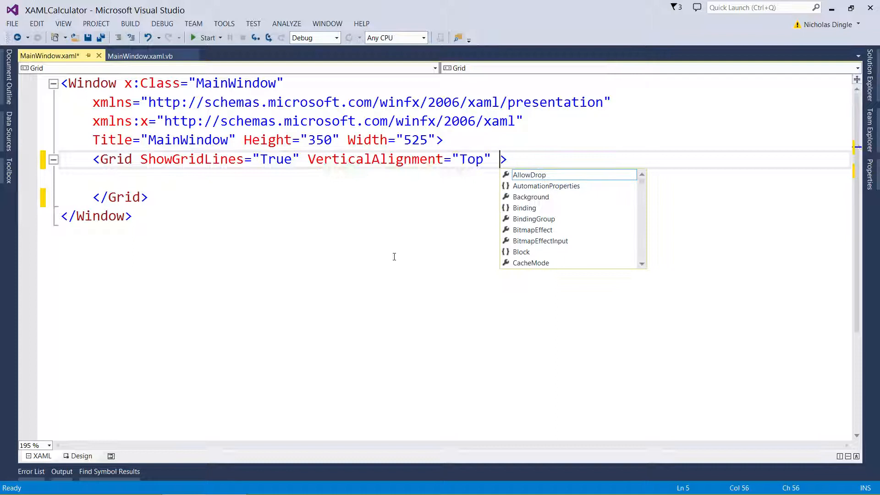
pyautogui.write('HorizontalAlignment="Stretch')
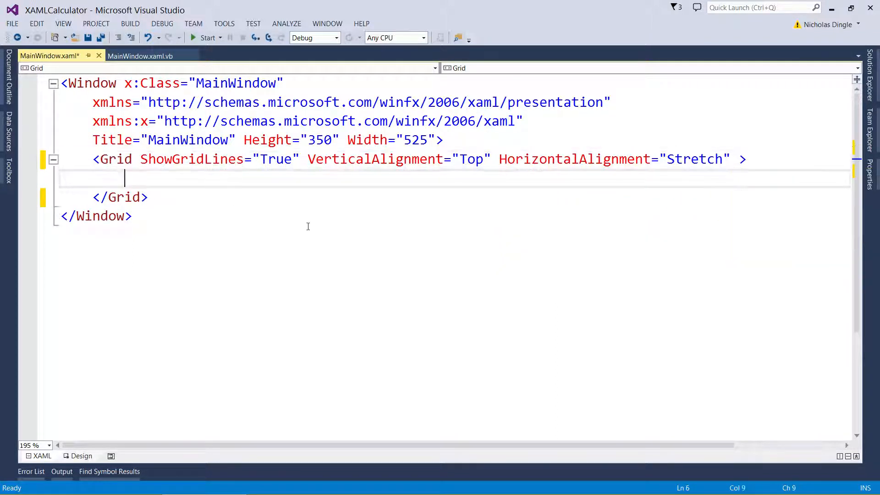
pyautogui.moveTo(322, 233)
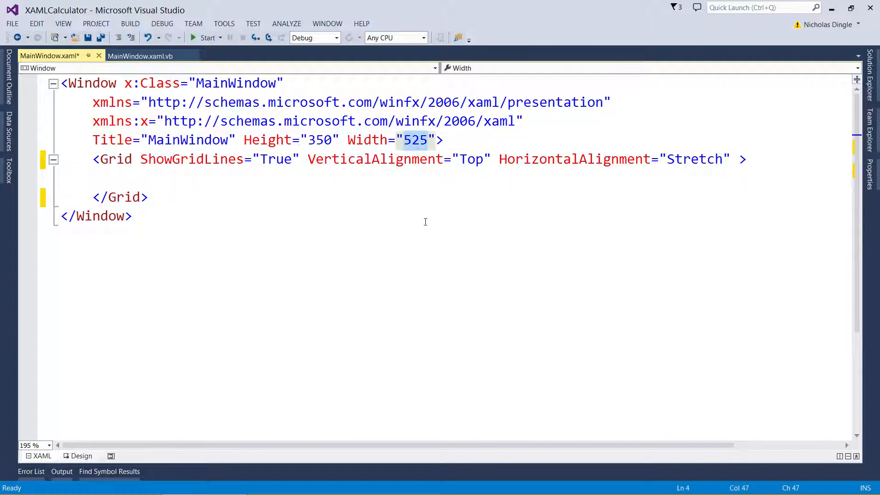
# Step: Change the window Width to 250 and give the Grid Margin 5
pyautogui.write('250')
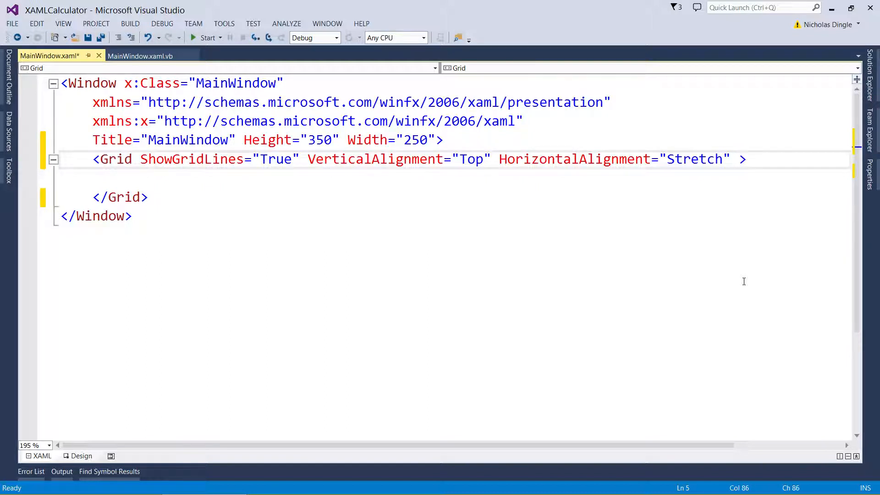
pyautogui.moveTo(747, 138)
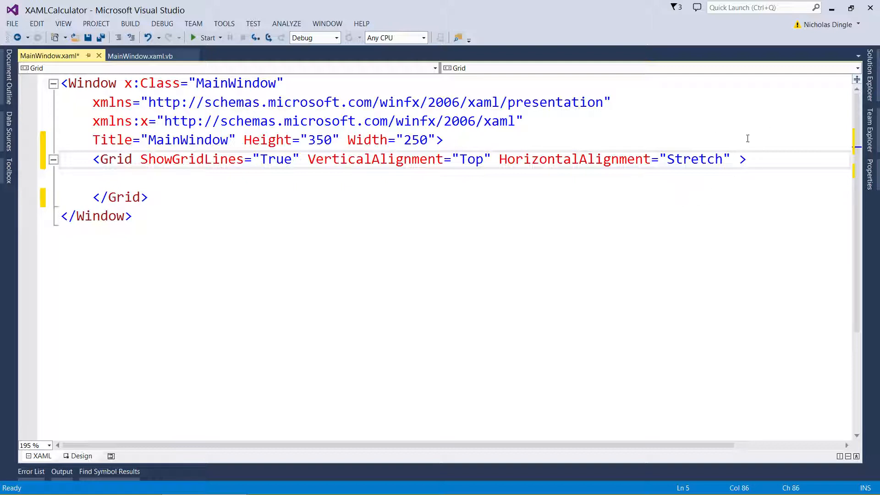
pyautogui.moveTo(700, 169)
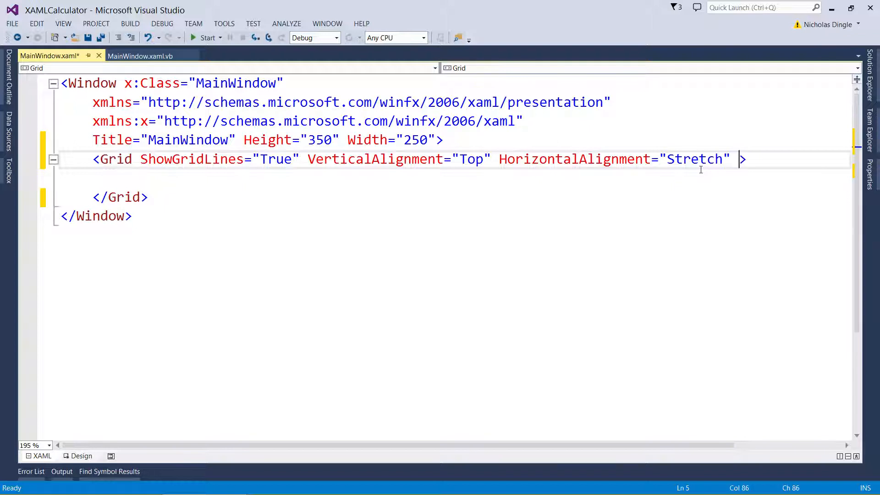
pyautogui.write('margin')
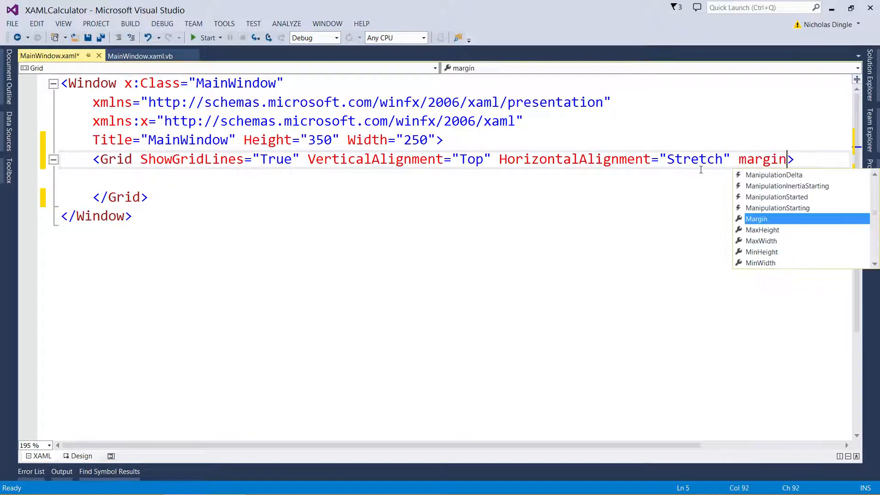
pyautogui.write('="5"')
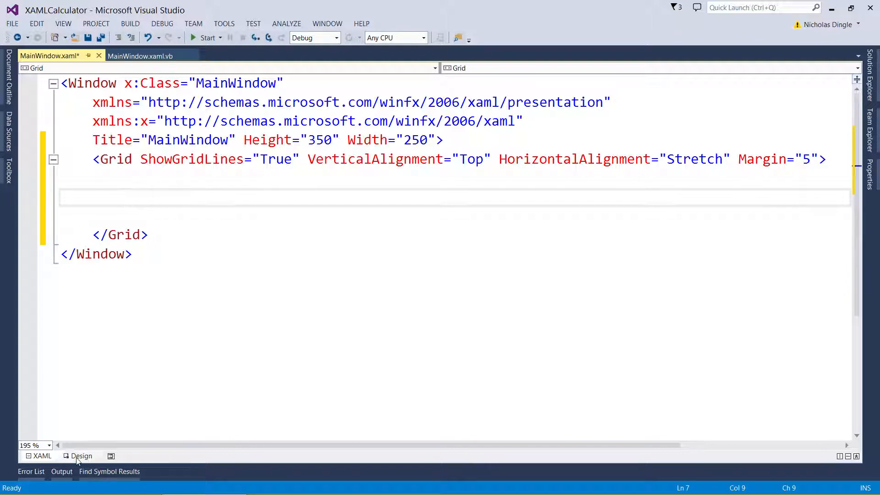
pyautogui.click(81, 455)
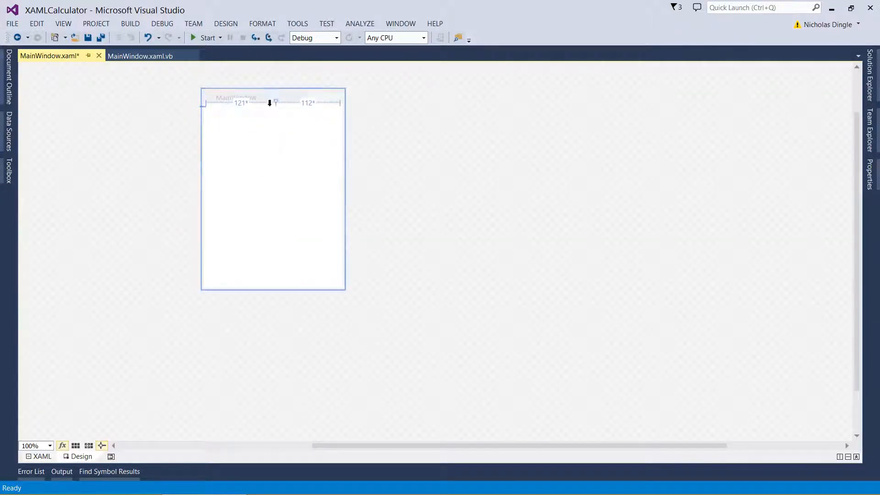
pyautogui.click(38, 457)
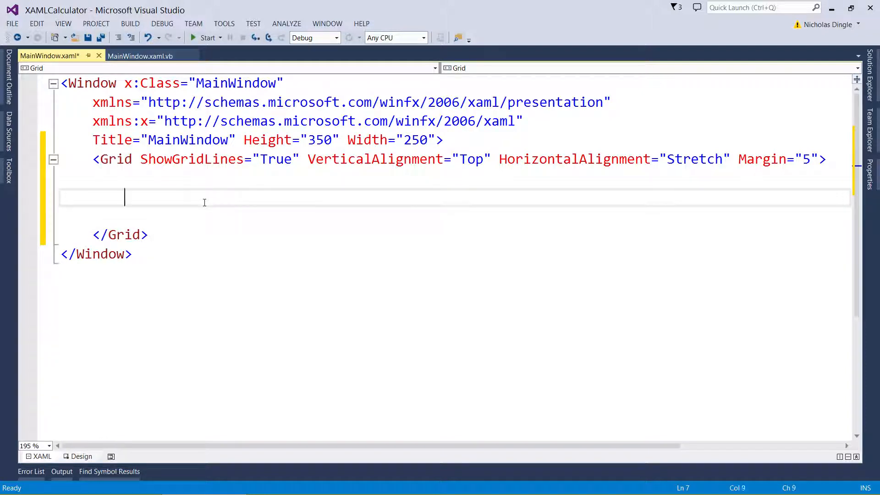
# Step: Try ShowGridLines as a nested Grid property element, then delete that line
pyautogui.write('<')
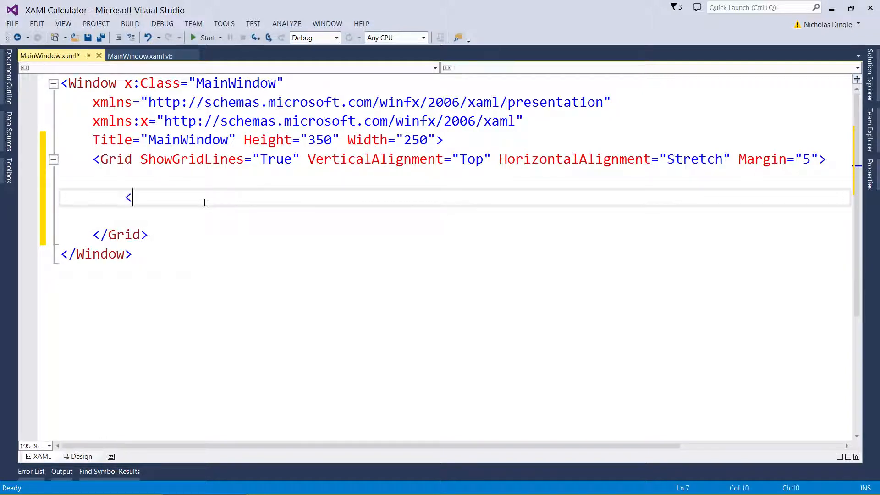
pyautogui.write('<')
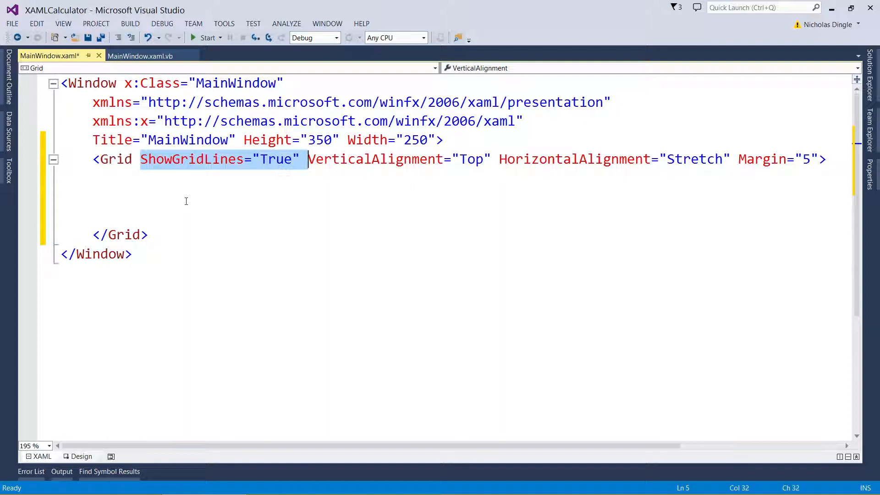
pyautogui.write('<Grid.ShowGridLines></Grid.ShowGridLines>')
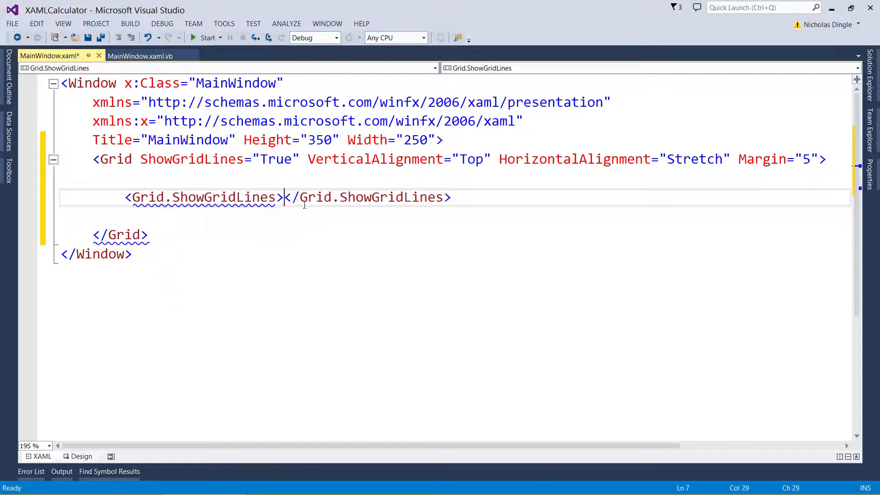
pyautogui.write('Tue')
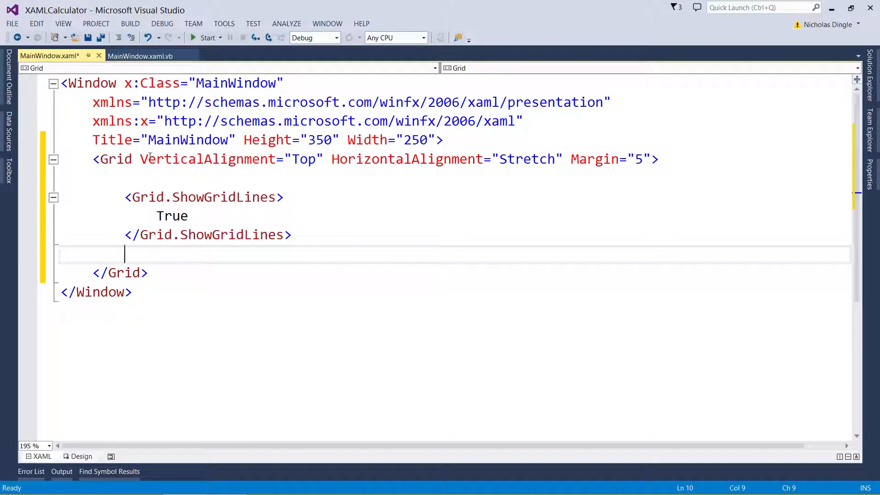
pyautogui.moveTo(124, 197); pyautogui.dragTo(291, 235)
pyautogui.write(' ShowGridLines="True"')
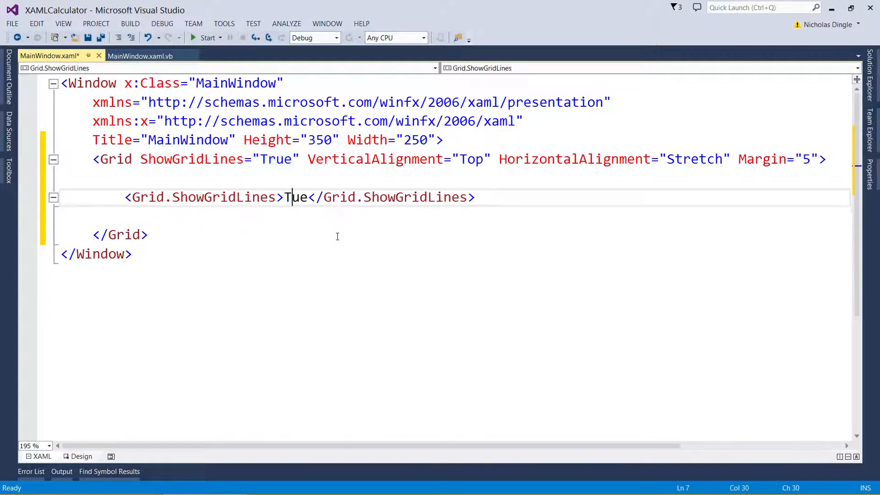
pyautogui.press('Delete')
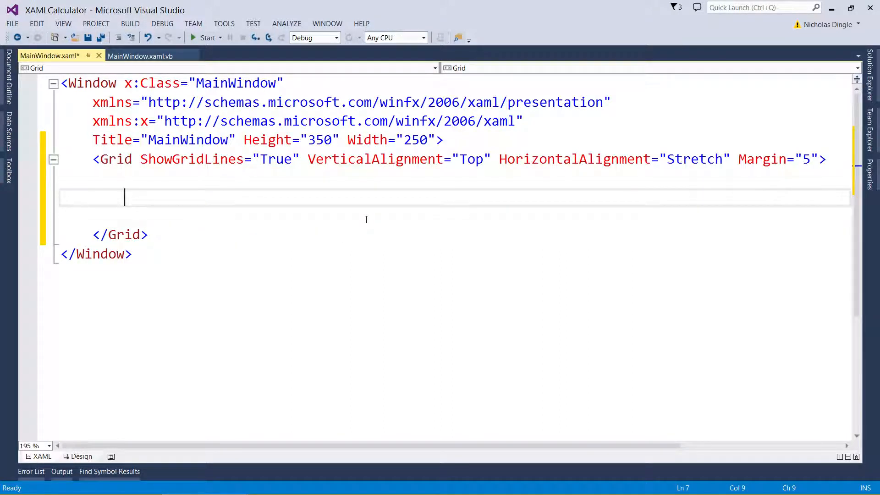
# Step: Add a Grid.ColumnDefinitions block holding three ColumnDefinition entries
pyautogui.write('<Grid')
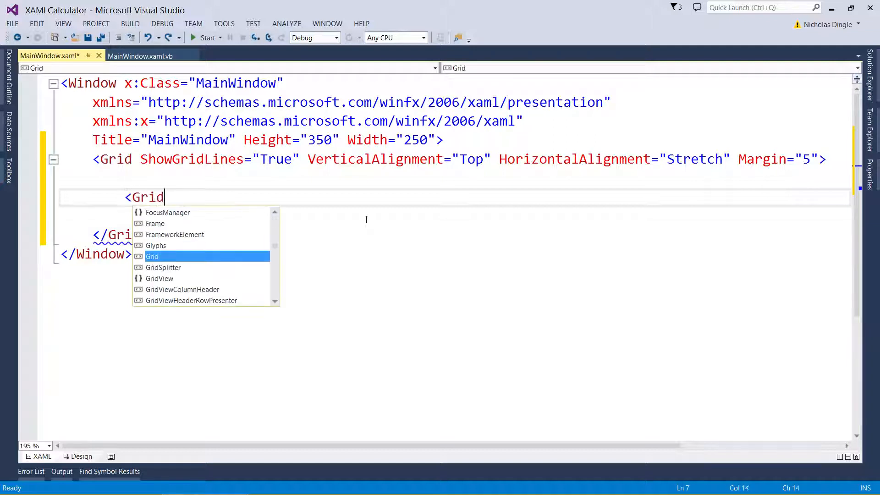
pyautogui.write('.Colu')
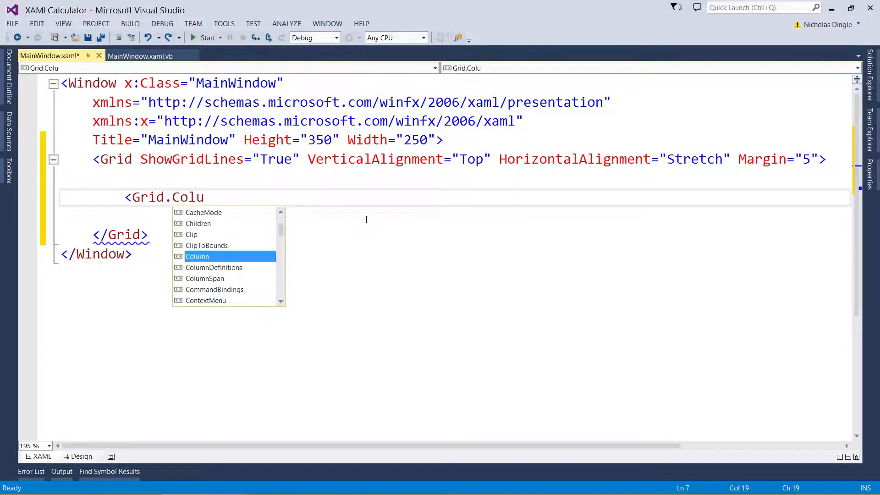
pyautogui.press('Tab')
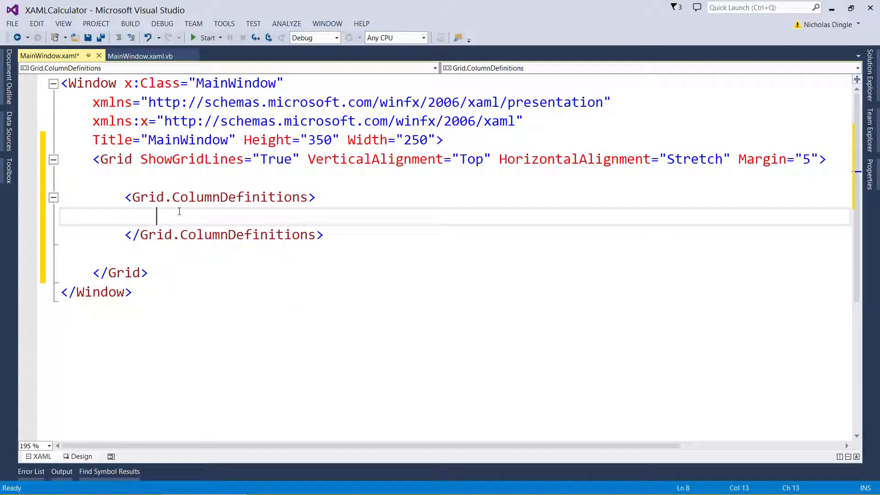
pyautogui.moveTo(268, 304)
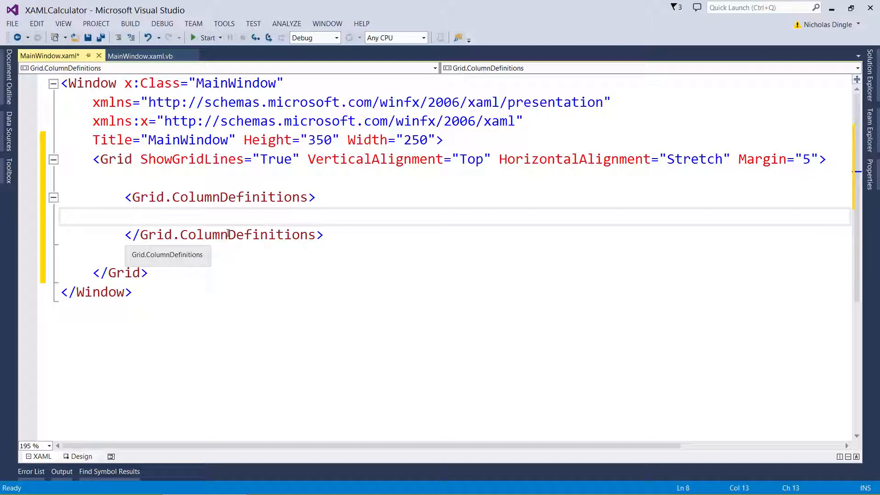
pyautogui.write('<')
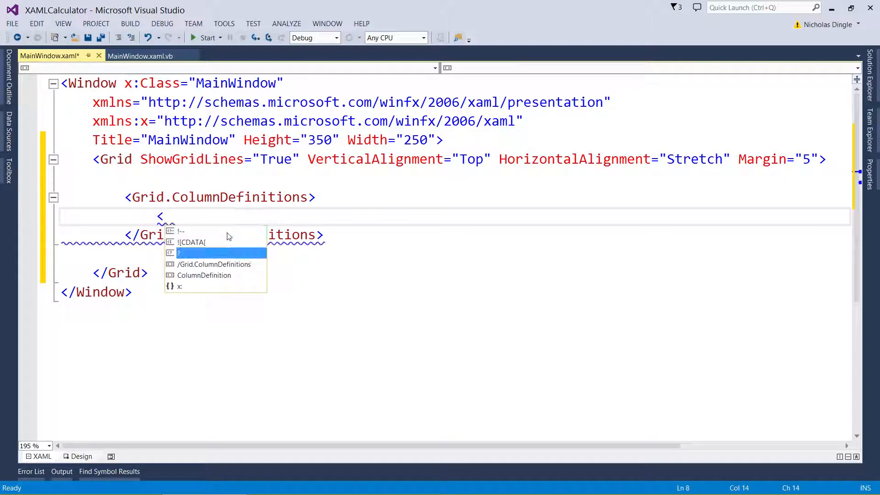
pyautogui.write('ColumnDefinition />')
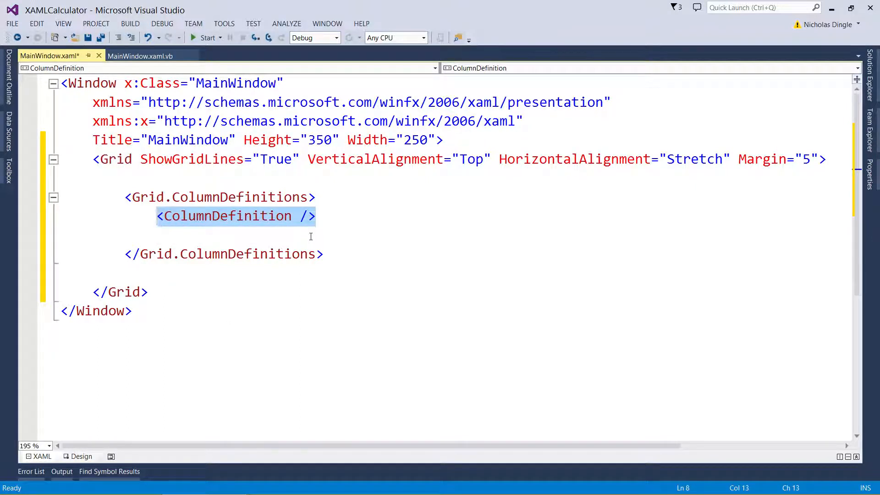
pyautogui.click(352, 215)
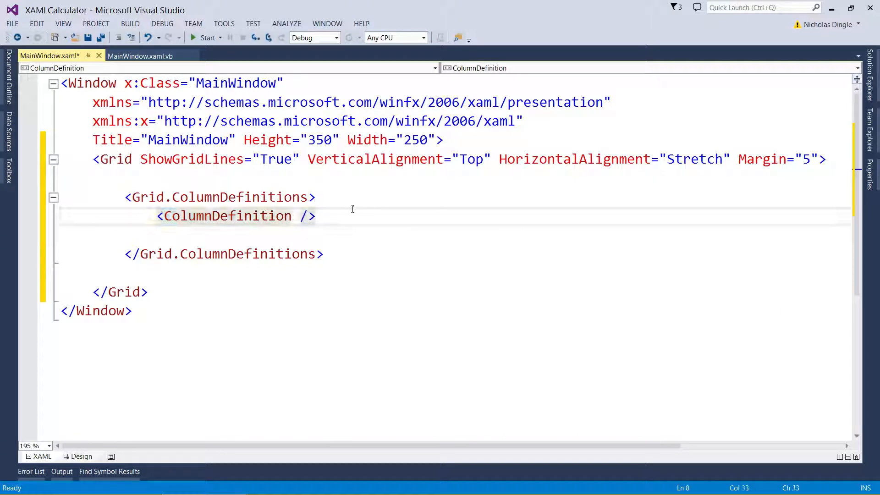
pyautogui.write('<')
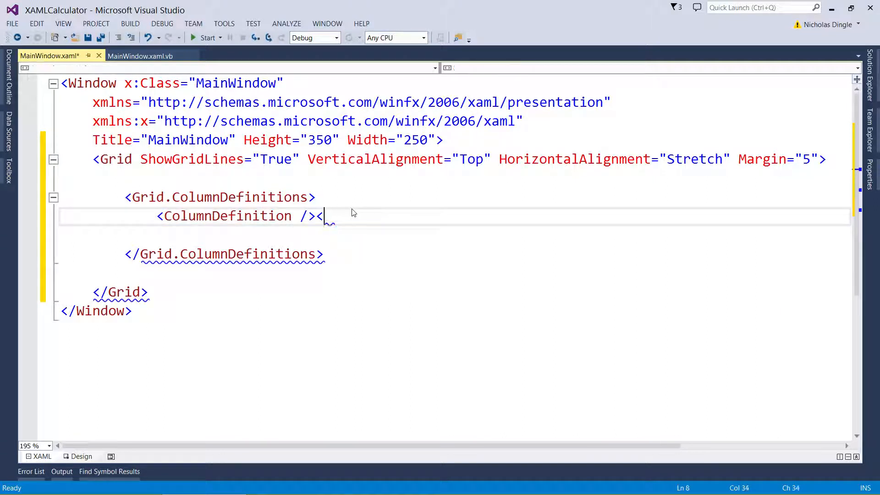
pyautogui.press('backspace')
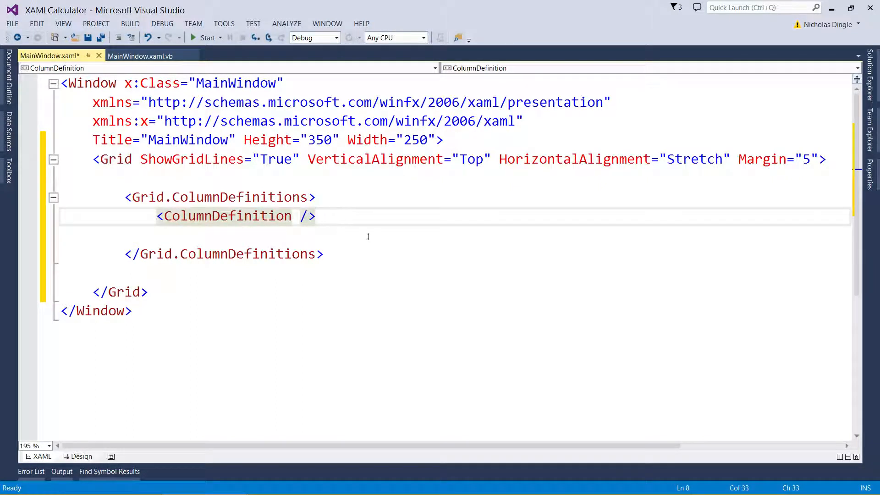
pyautogui.click(316, 216)
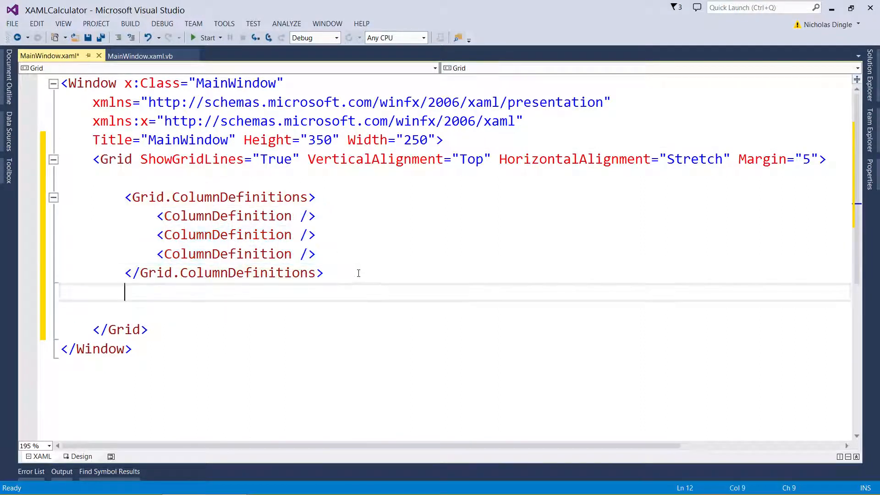
# Step: Add Grid.RowDefinitions with a first RowDefinition of Height 30
pyautogui.write('<Grid')
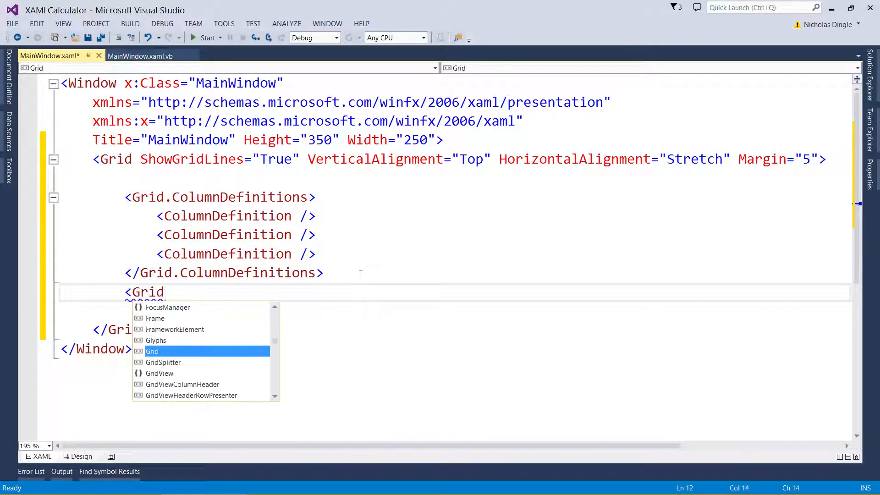
pyautogui.write('.row')
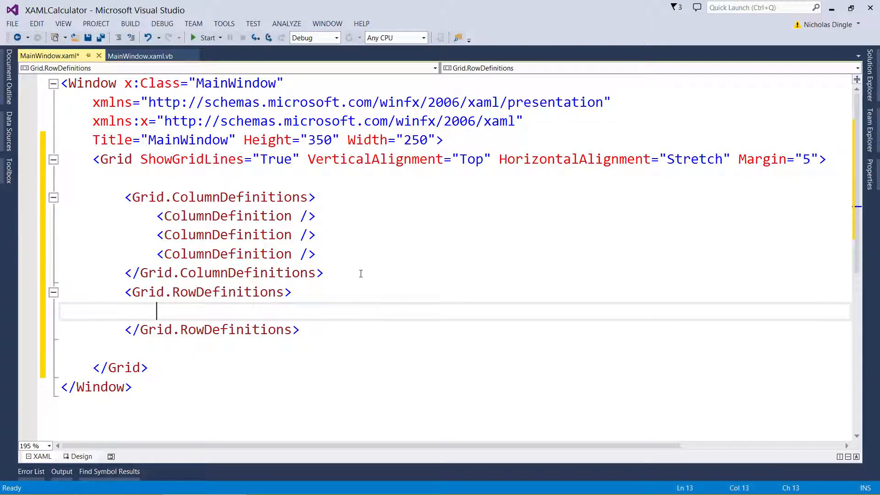
pyautogui.write('<RowDefinition')
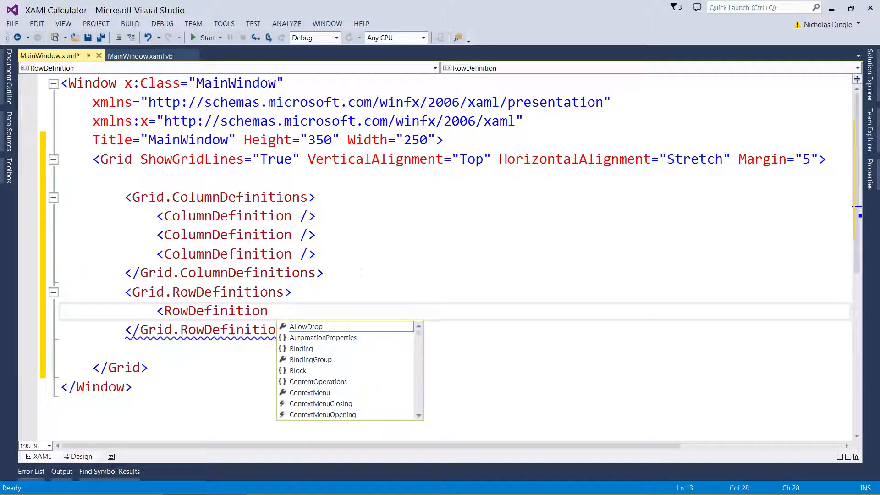
pyautogui.write('" "')
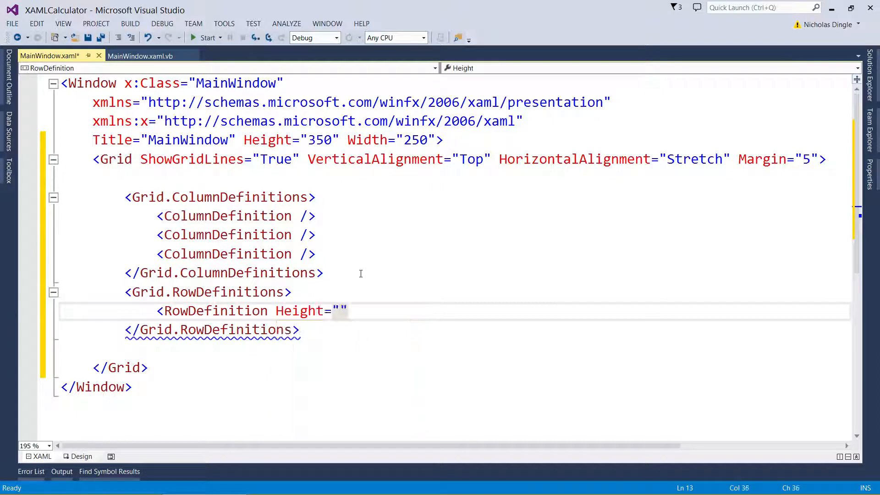
pyautogui.write('30')
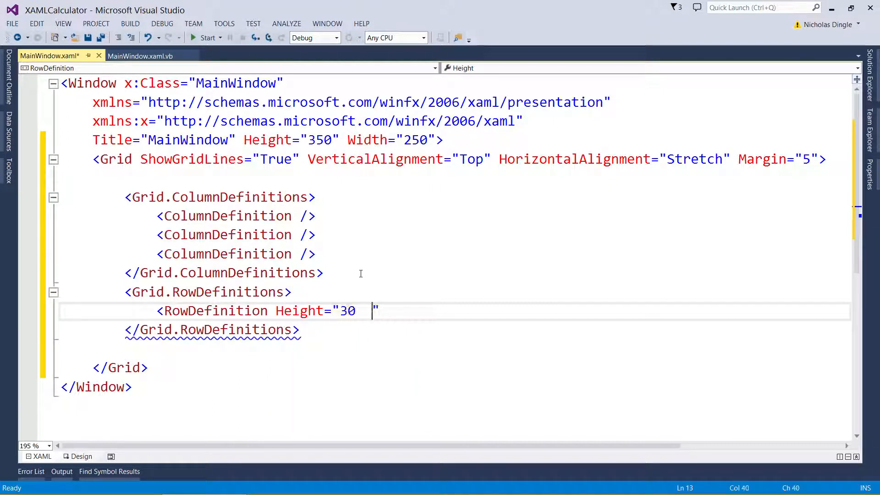
pyautogui.write('/>')
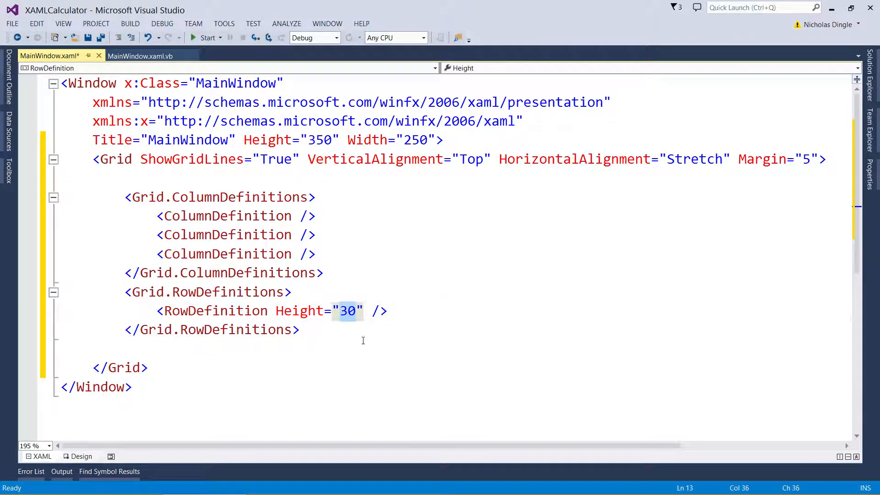
pyautogui.moveTo(386, 344)
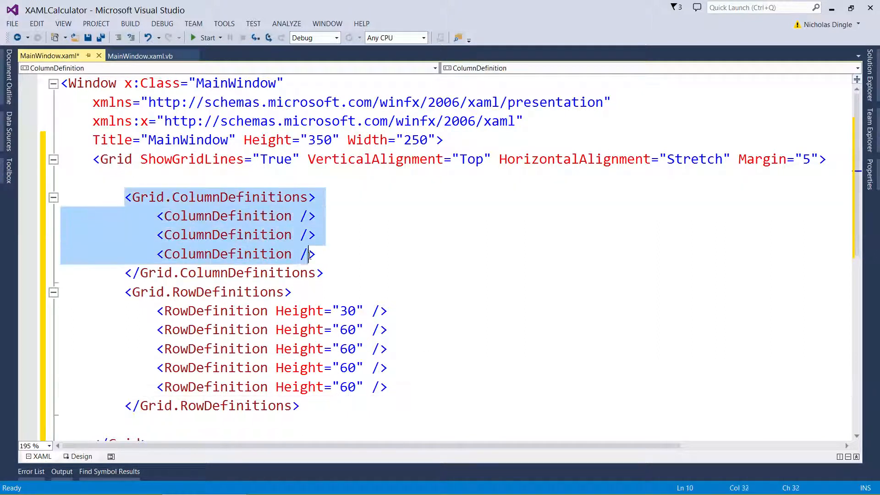
# Step: Add blank lines before the closing Grid tag and preview the three-by-five grid in Design view
pyautogui.click(125, 292)
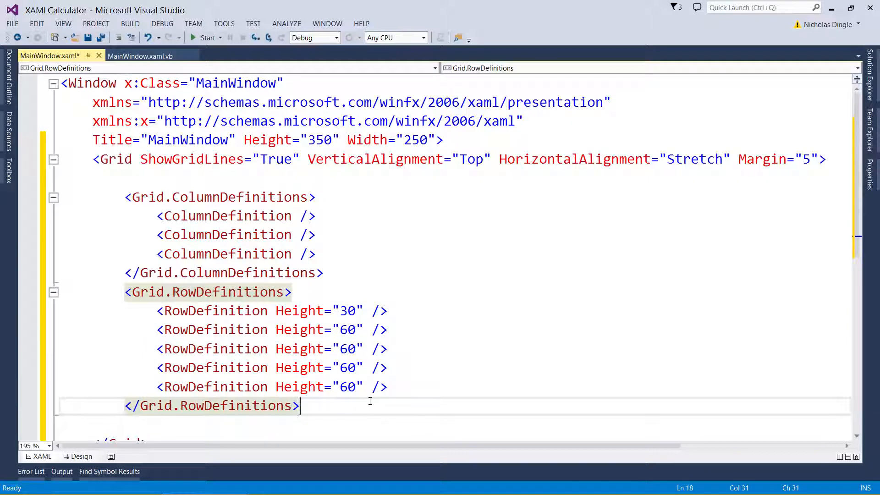
pyautogui.scroll(-3)
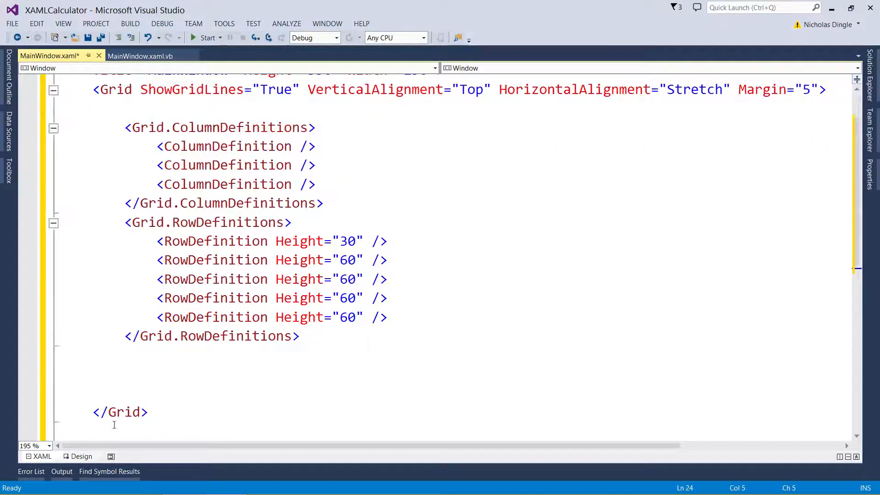
pyautogui.click(82, 456)
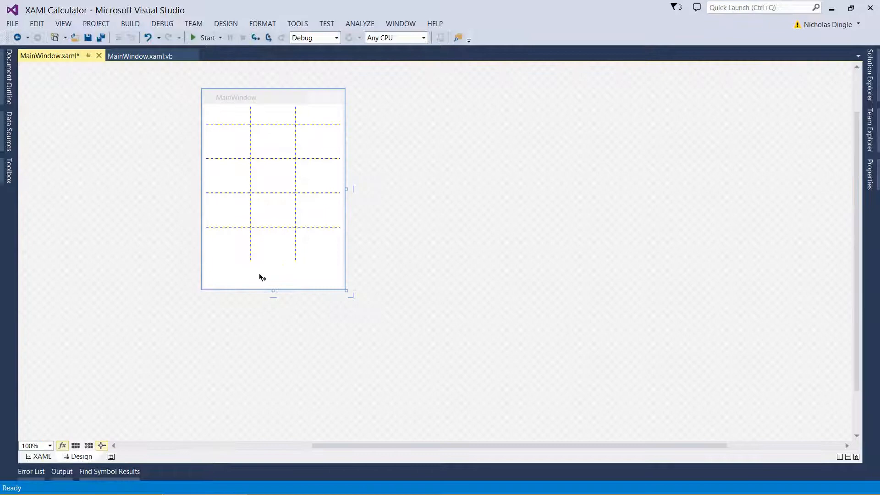
pyautogui.click(273, 188)
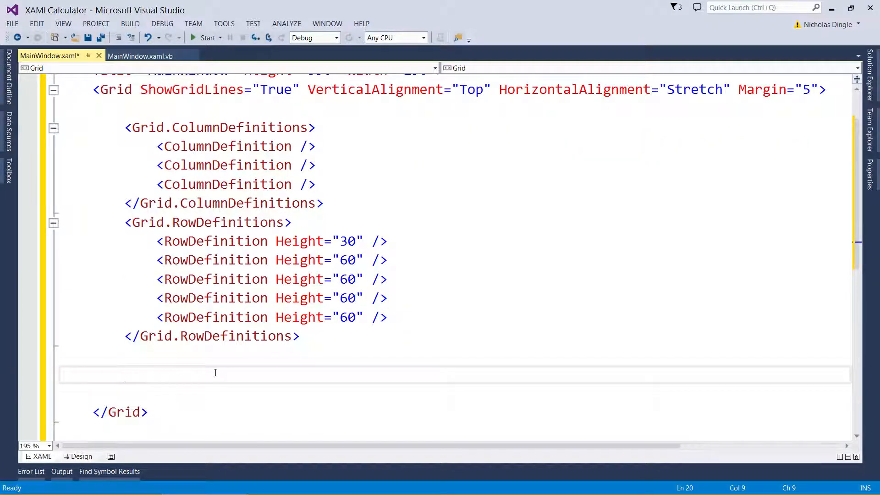
# Step: Add a TextBox at Grid.Row 0, Grid.Column 0 with text 0
pyautogui.write('<TextBox')
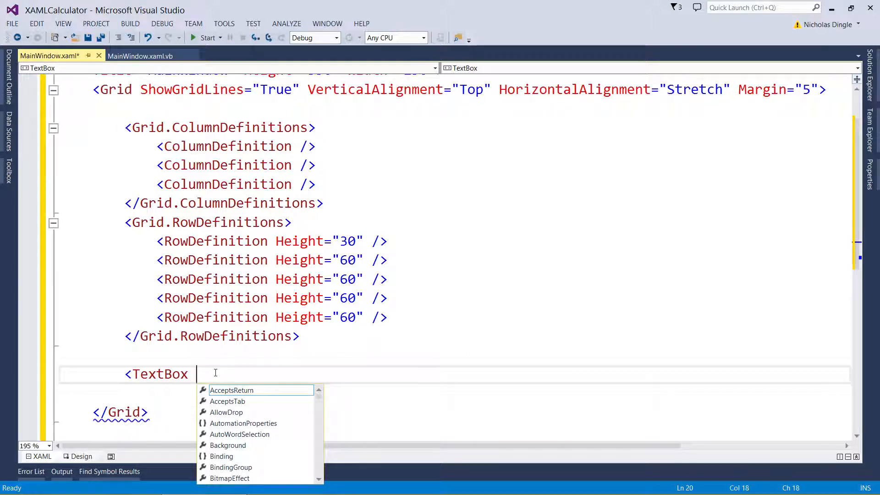
pyautogui.write('Grid.Row="')
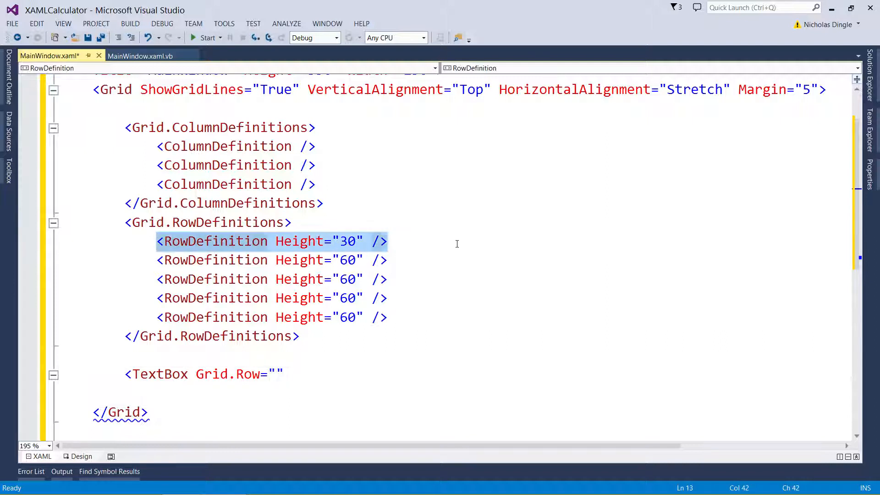
pyautogui.write('0')
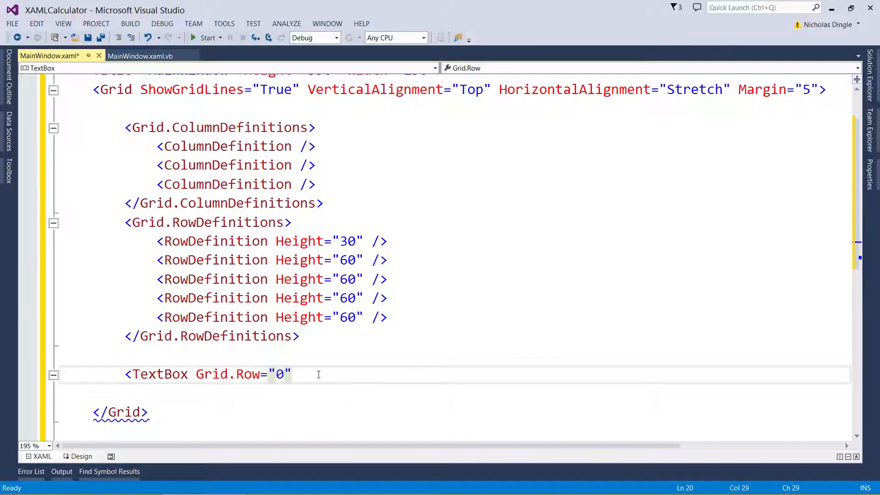
pyautogui.write('" "')
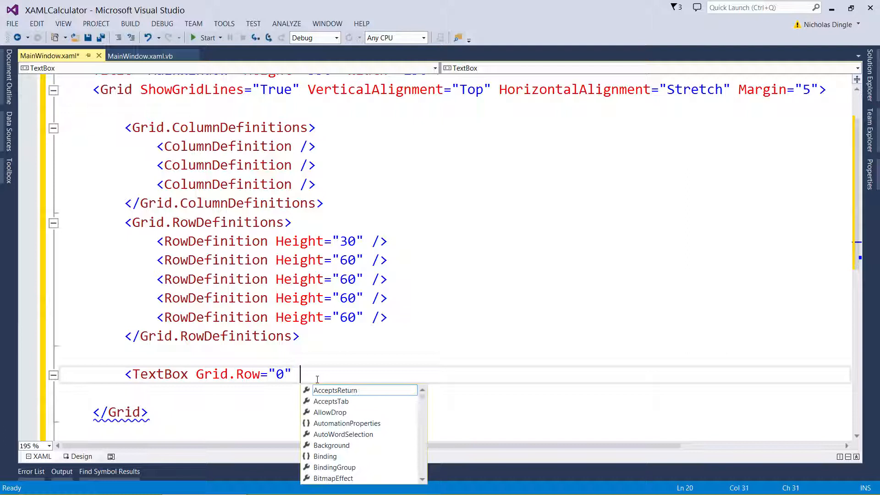
pyautogui.moveTo(300, 317)
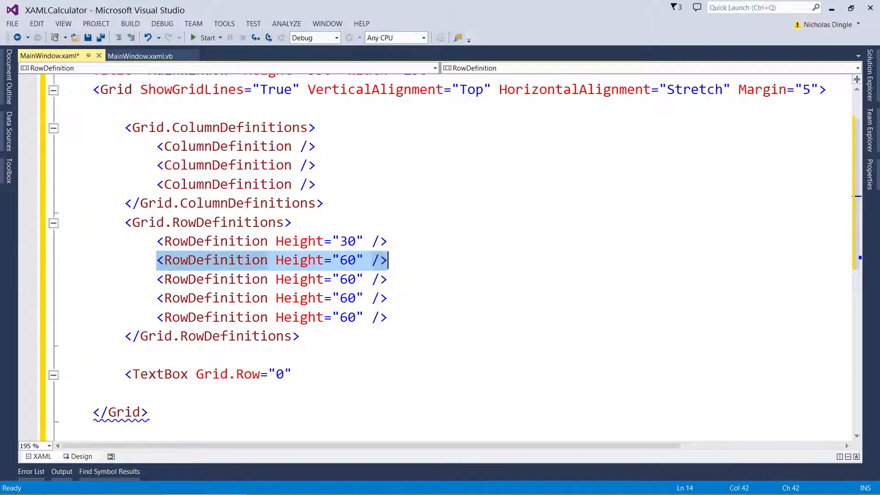
pyautogui.click(272, 298)
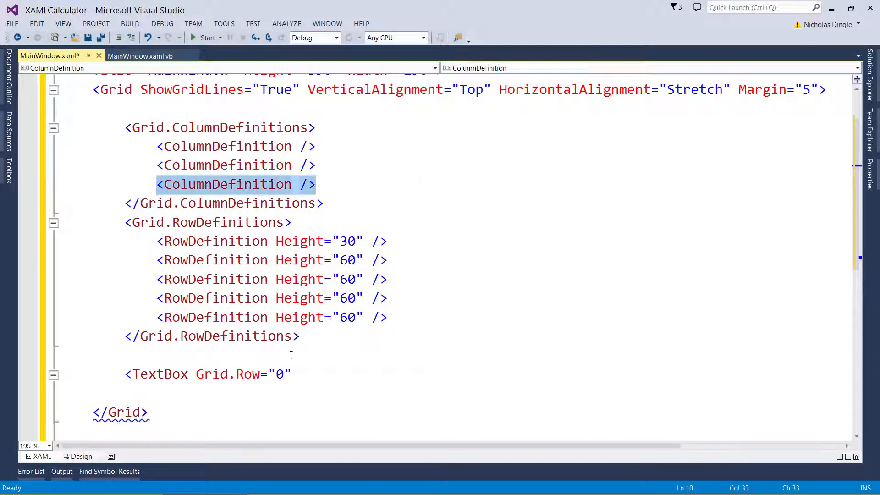
pyautogui.write('Grid.Column="0')
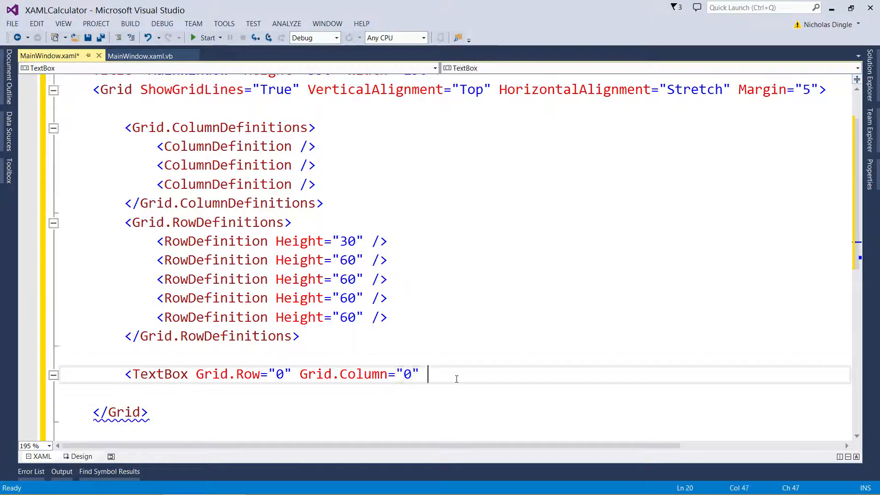
pyautogui.write('></TextBox>')
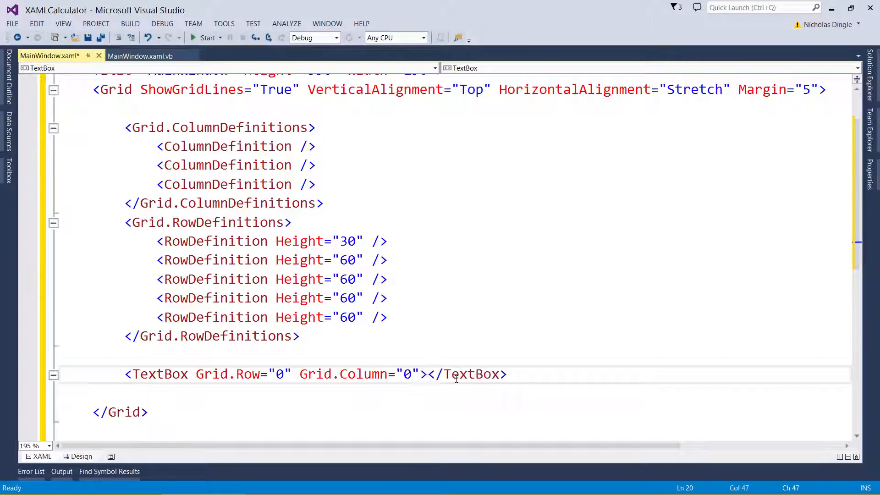
pyautogui.write('0')
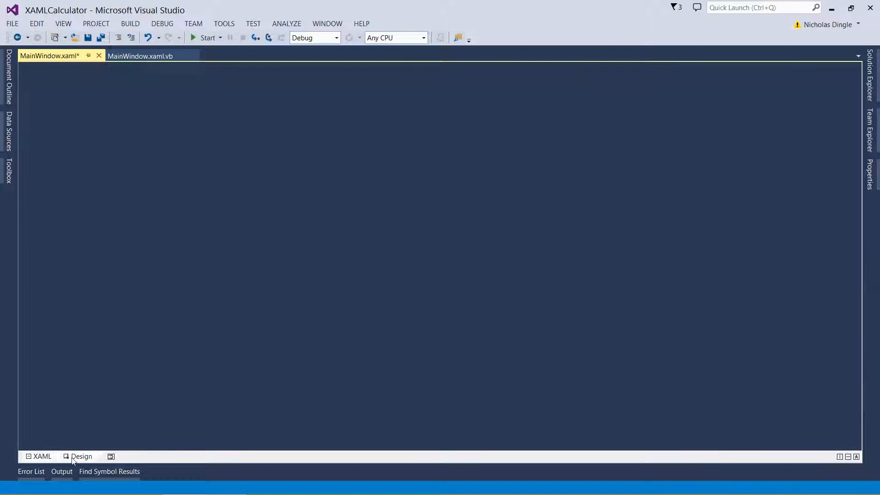
pyautogui.click(82, 455)
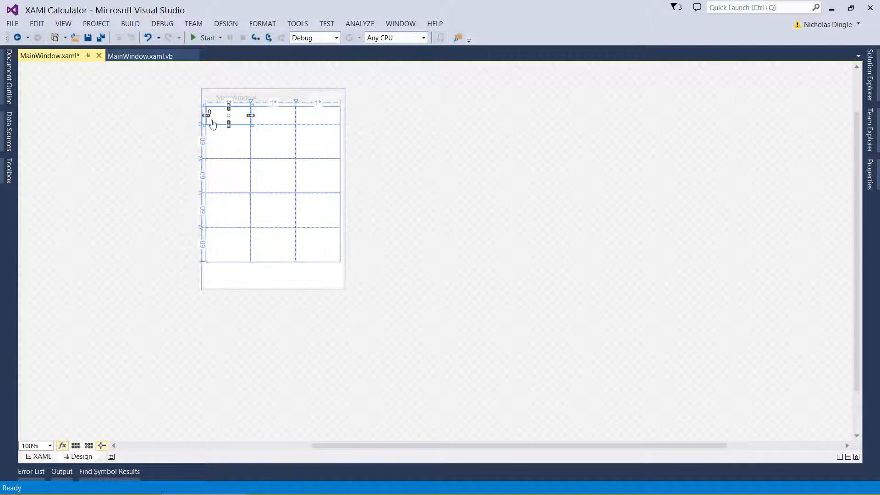
pyautogui.click(38, 457)
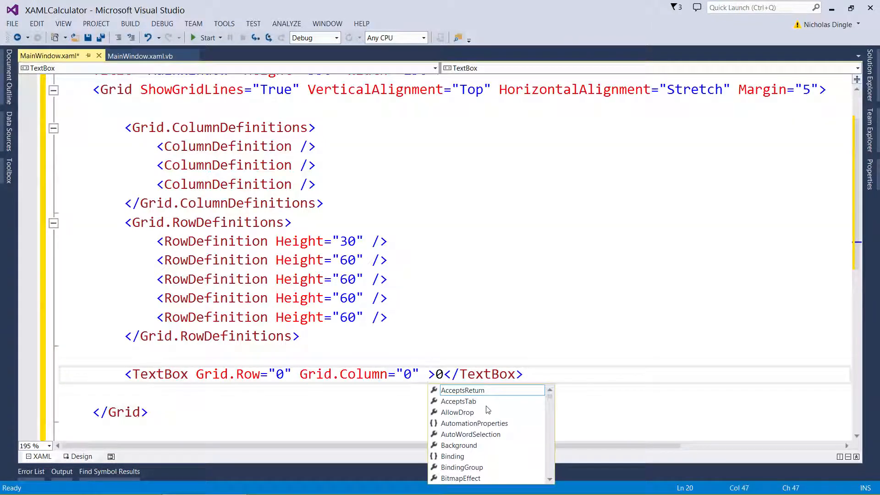
# Step: Set the TextBox to Grid.ColumnSpan 3 and TextAlignment Right, and add a FontSize
pyautogui.write('Grid.columnSpan="3')
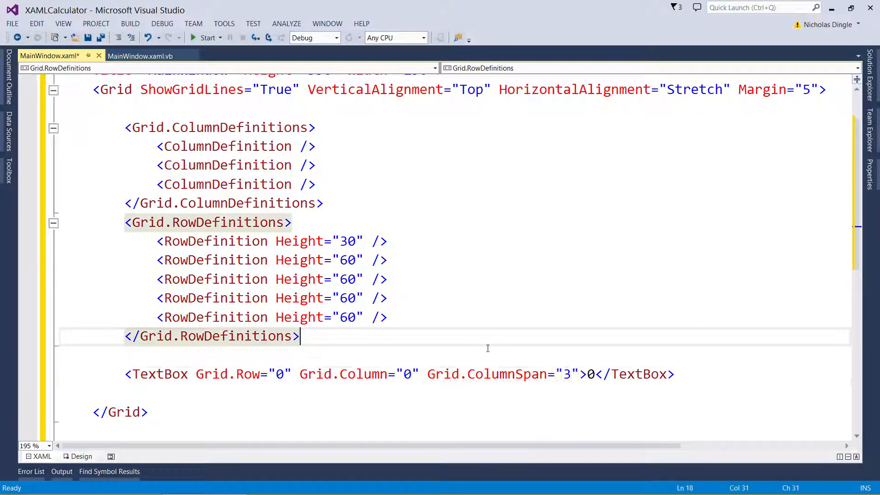
pyautogui.moveTo(569, 374)
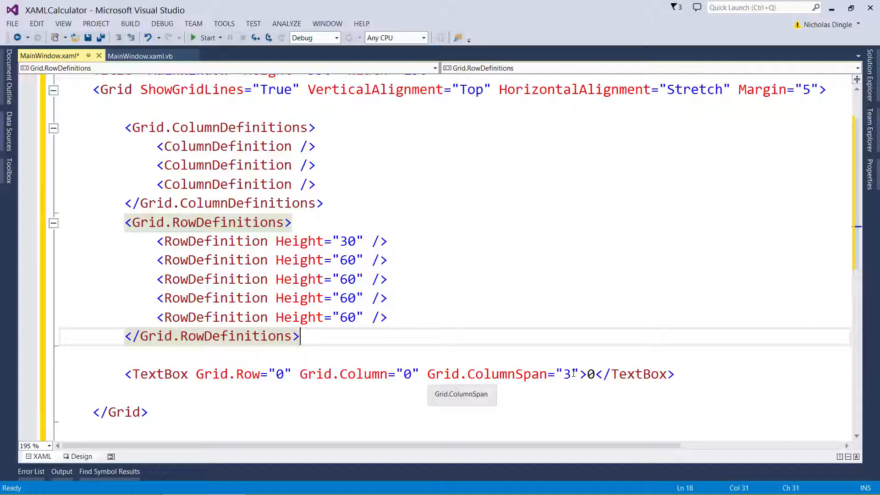
pyautogui.click(579, 374)
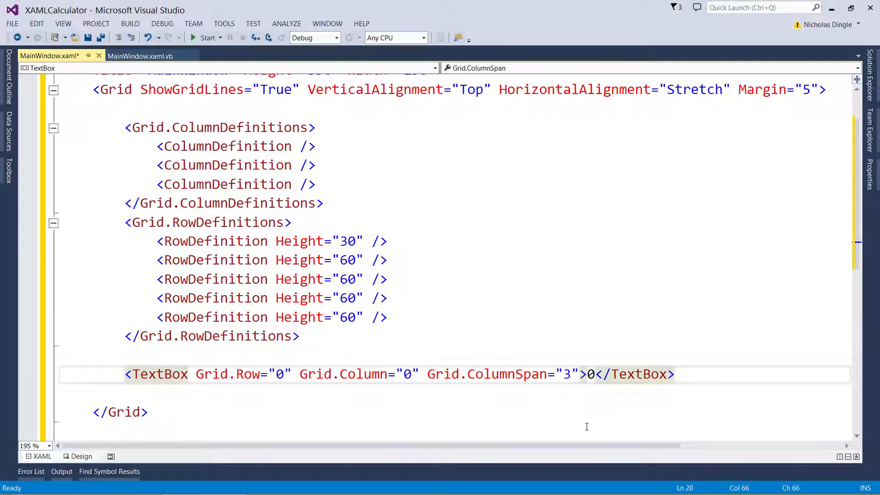
pyautogui.write('text')
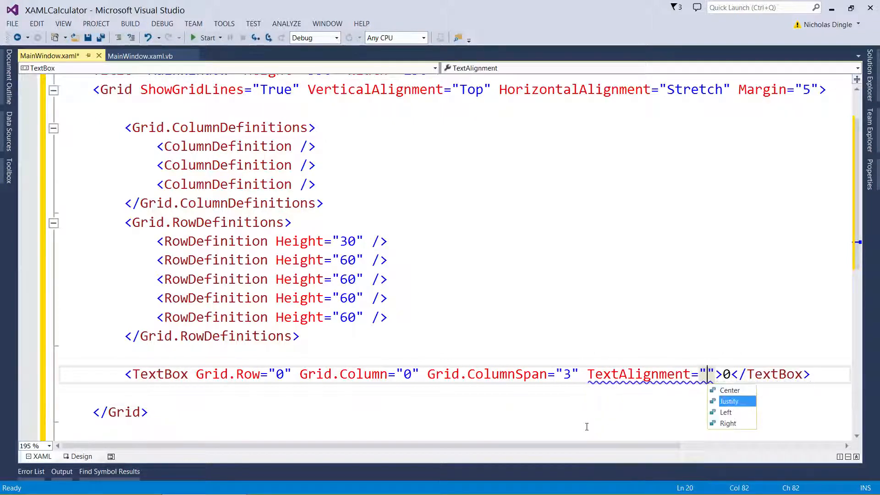
pyautogui.click(728, 423)
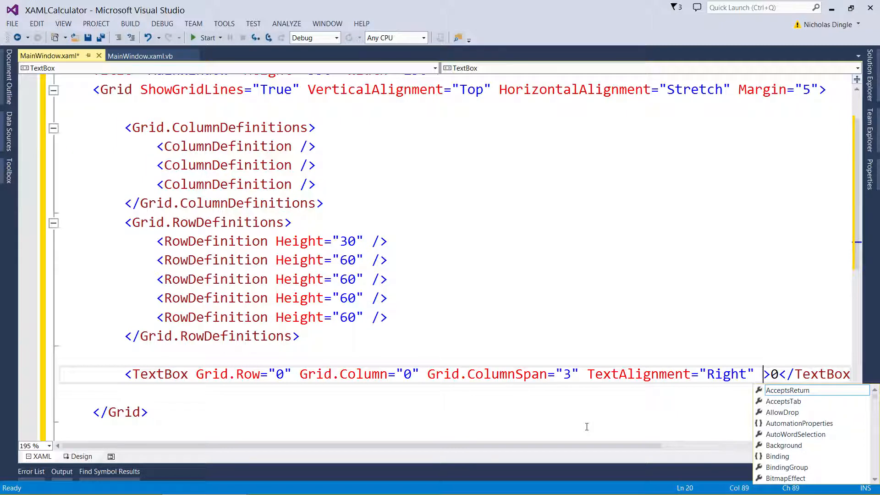
pyautogui.write('FontSize="1')
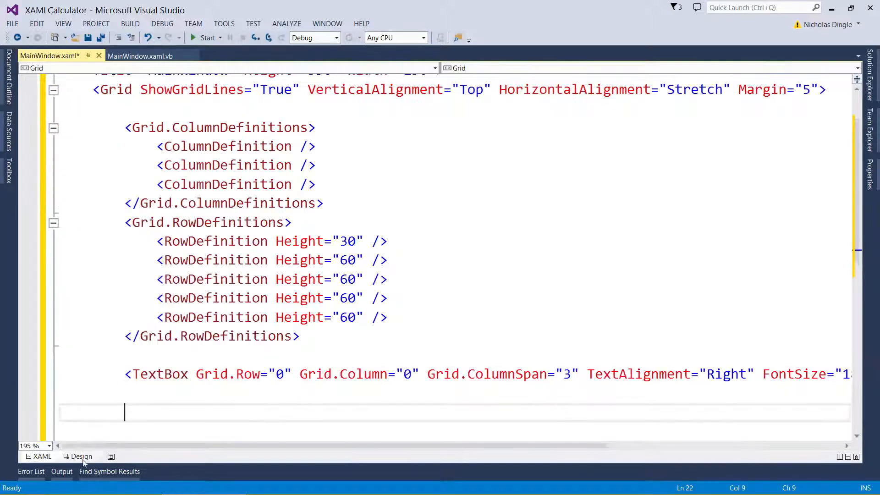
pyautogui.click(81, 456)
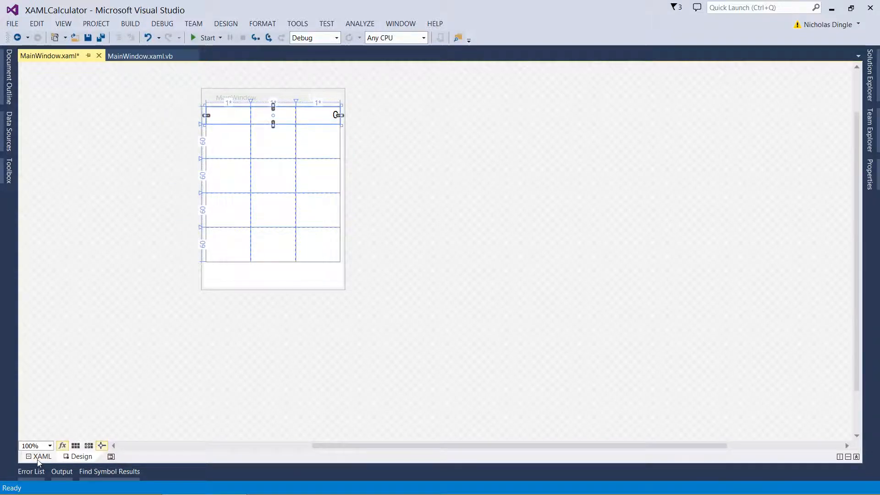
pyautogui.click(39, 455)
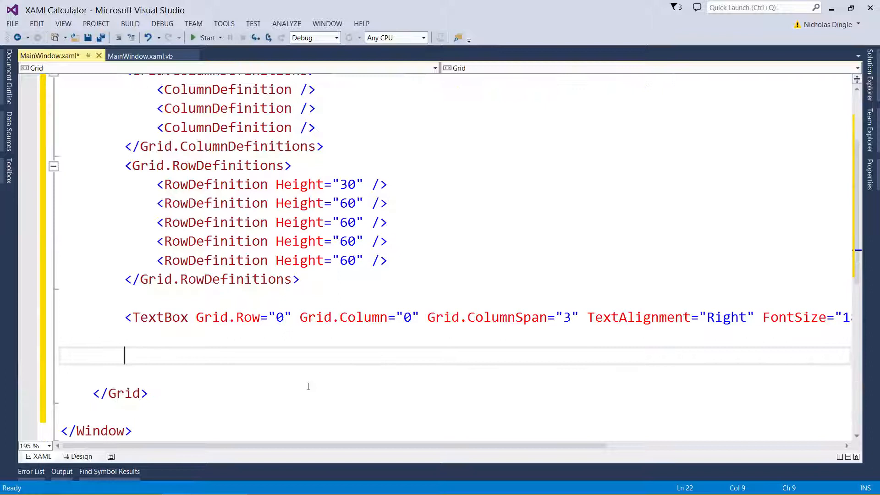
# Step: Add a Button labelled 7 at Grid.Row 1, Grid.Column 0 and preview it in Design view
pyautogui.click(82, 456)
pyautogui.write('<Button')
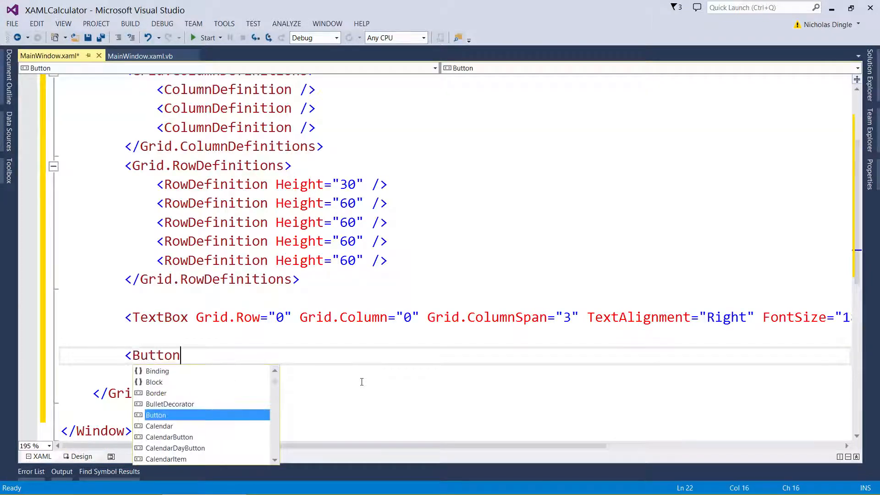
pyautogui.write('Grid.Row="')
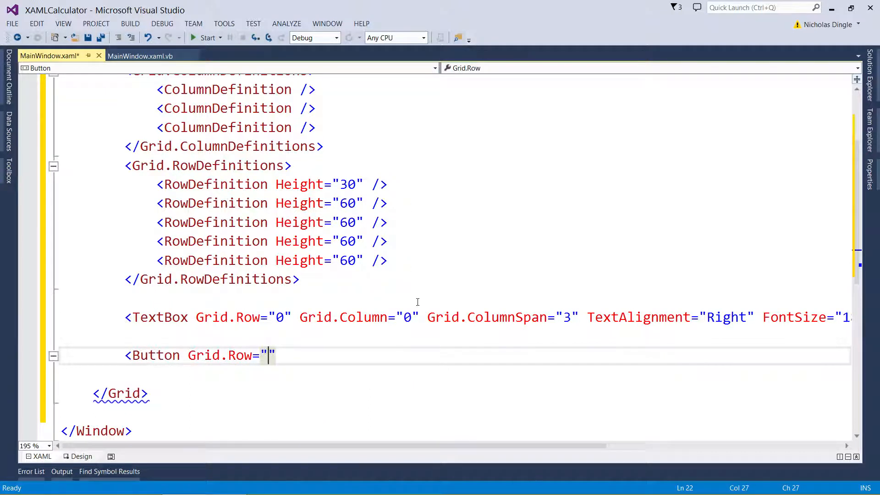
pyautogui.write('1" Gir')
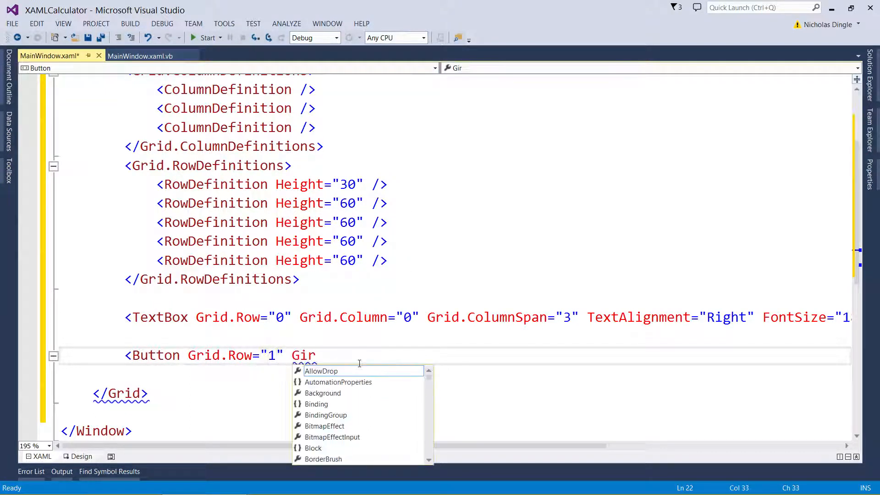
pyautogui.write('Grid.Column="(0')
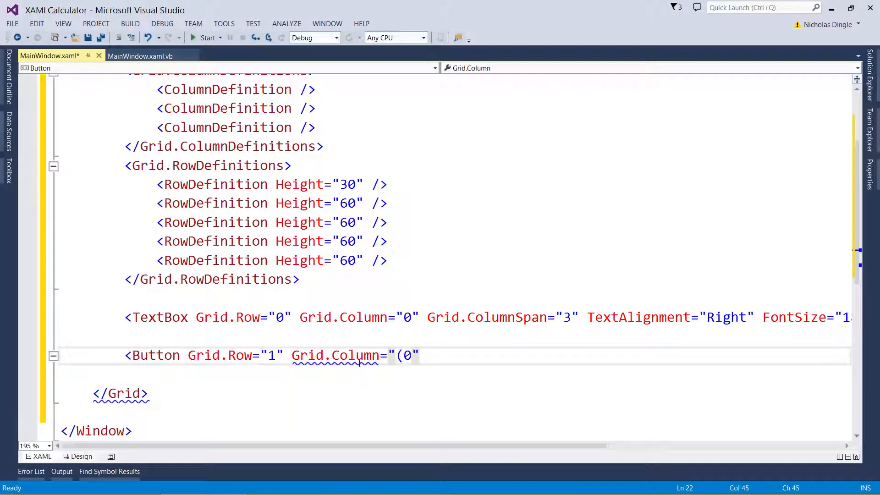
pyautogui.write('"')
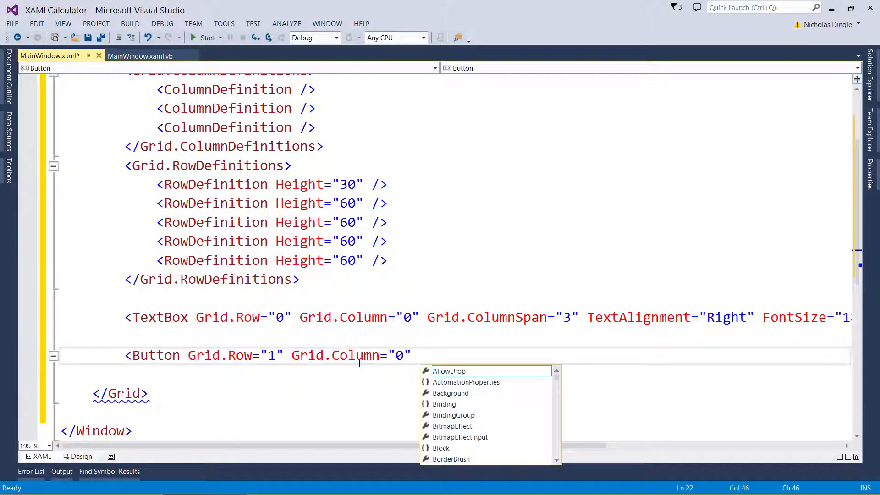
pyautogui.write('></Button>')
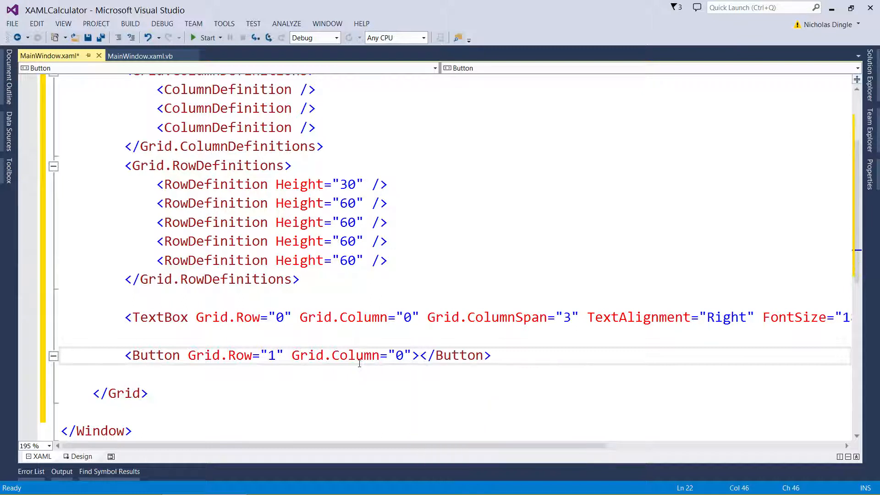
pyautogui.write('7')
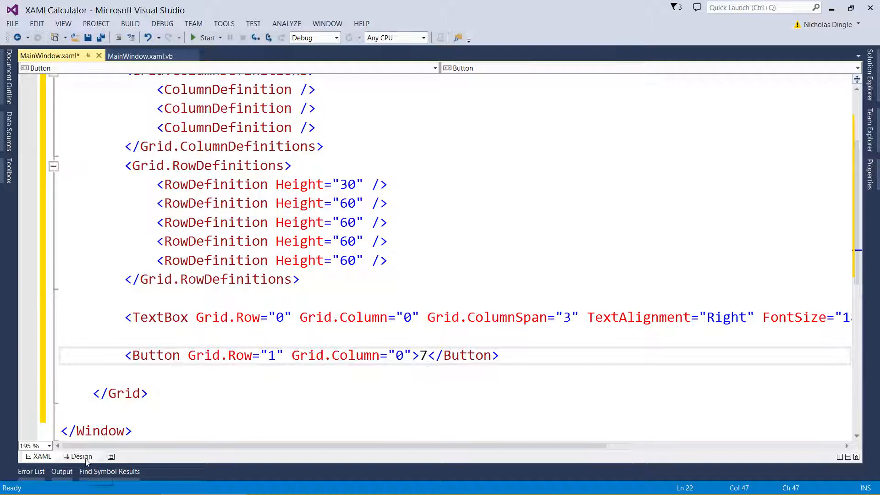
pyautogui.click(82, 457)
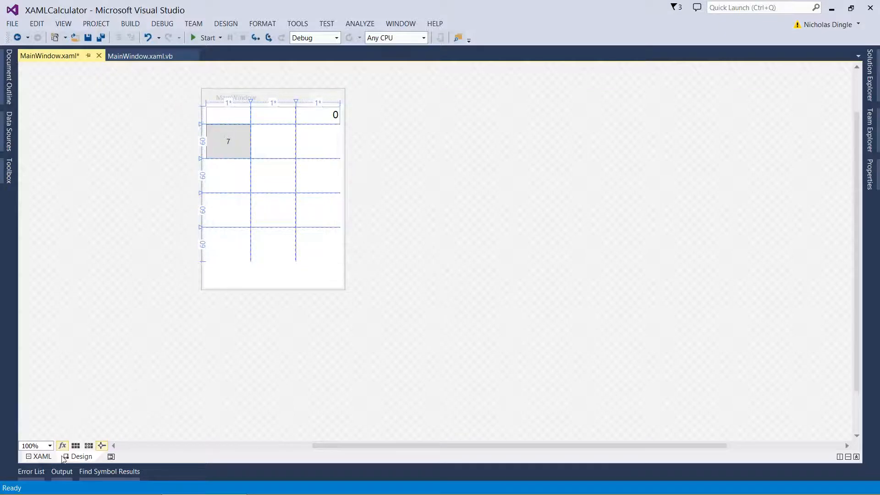
# Step: Set the third button's content to 9 in XAML and preview buttons 7, 8, 9 side by side
pyautogui.click(41, 456)
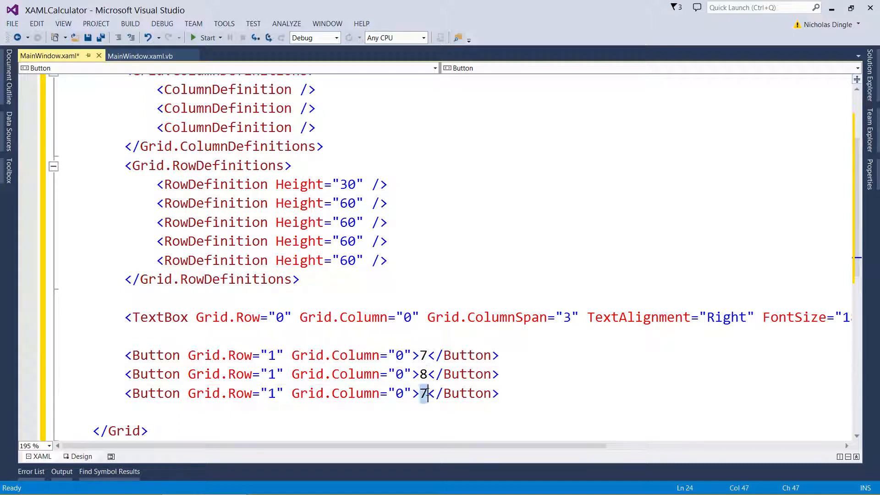
pyautogui.write('9')
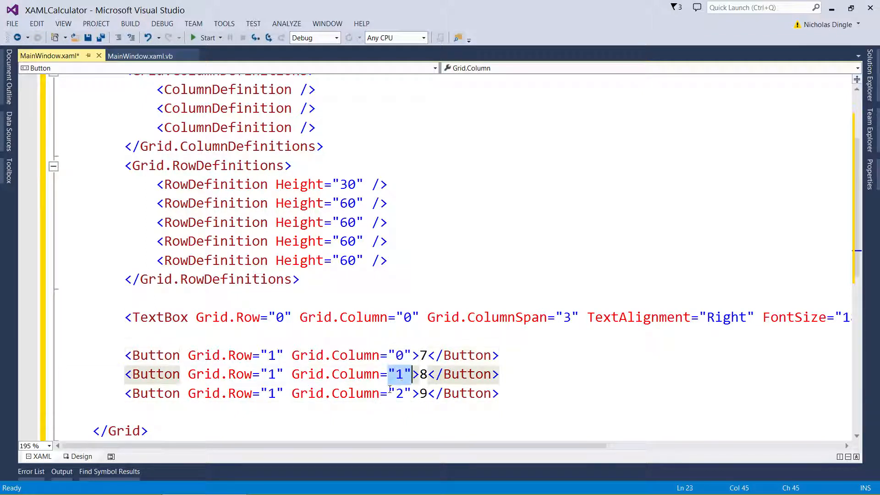
pyautogui.click(82, 455)
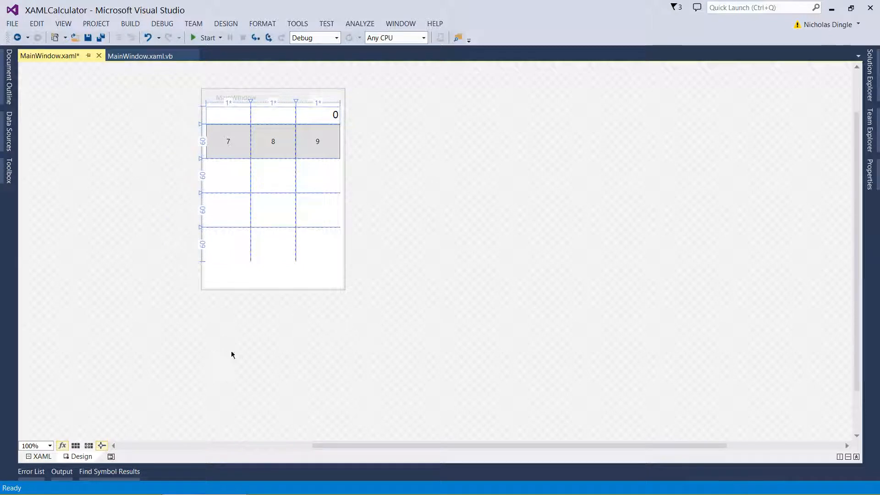
pyautogui.click(42, 457)
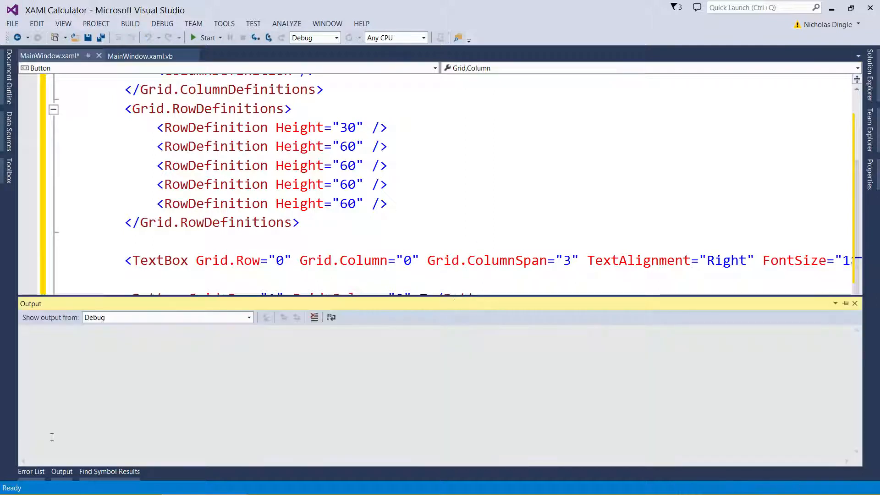
pyautogui.click(81, 456)
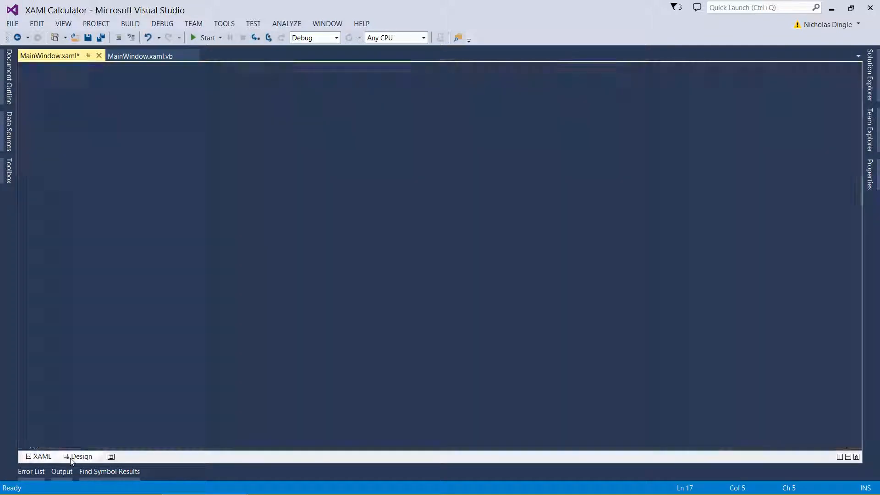
pyautogui.click(82, 457)
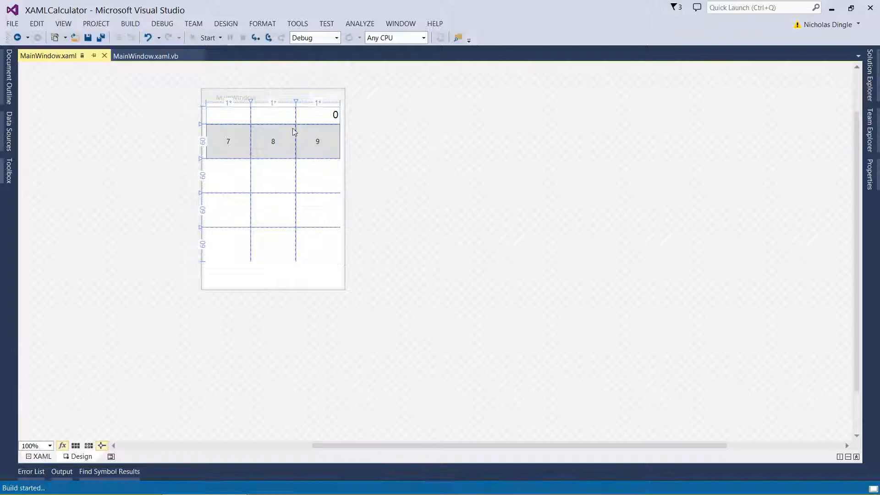
pyautogui.click(207, 38)
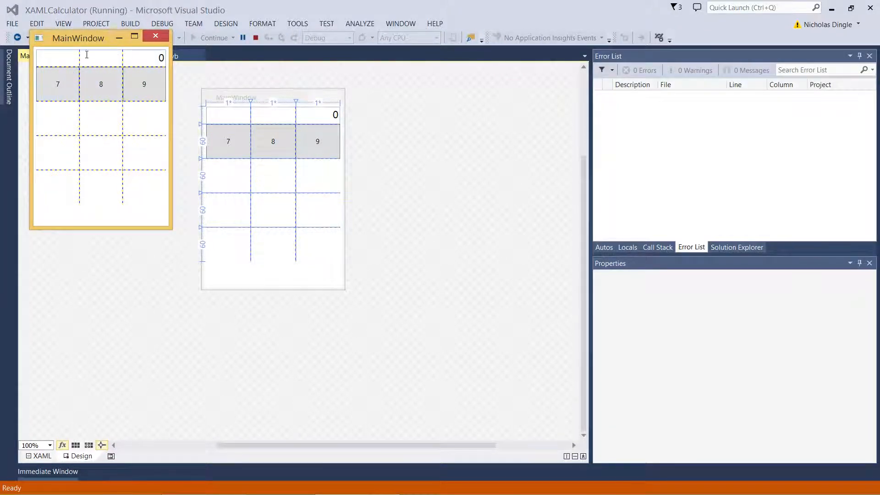
pyautogui.moveTo(135, 119)
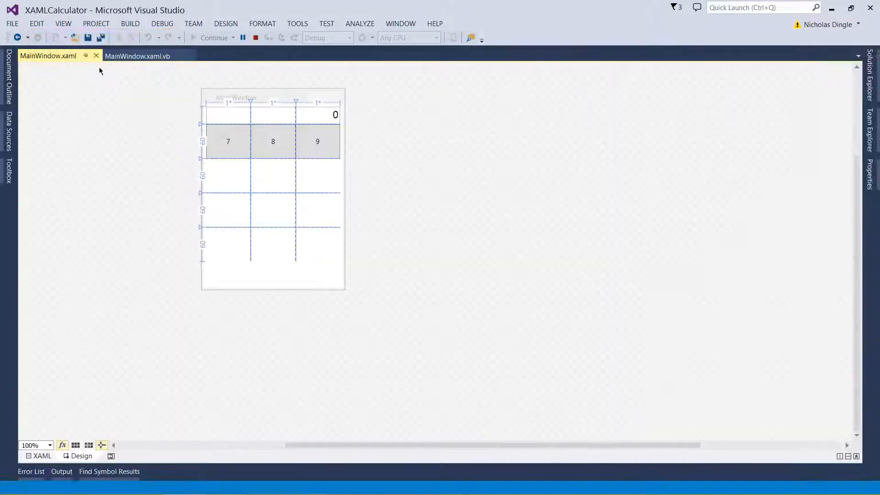
pyautogui.click(38, 455)
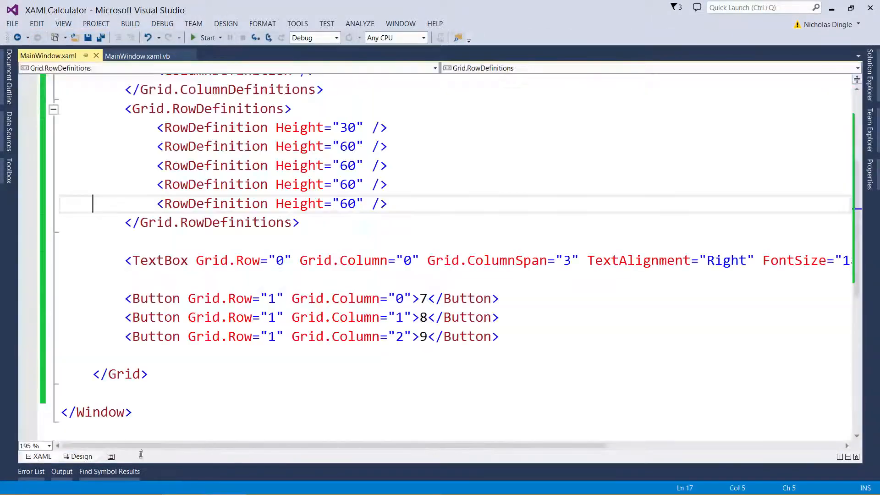
# Step: Add Margin="2" to the TextBox and the 7, 8 and 9 buttons
pyautogui.write('M')
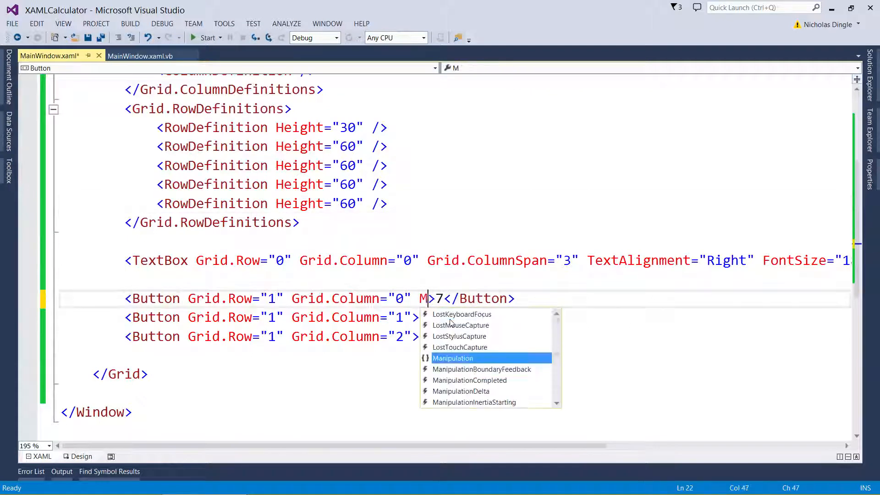
pyautogui.write('argin="2"')
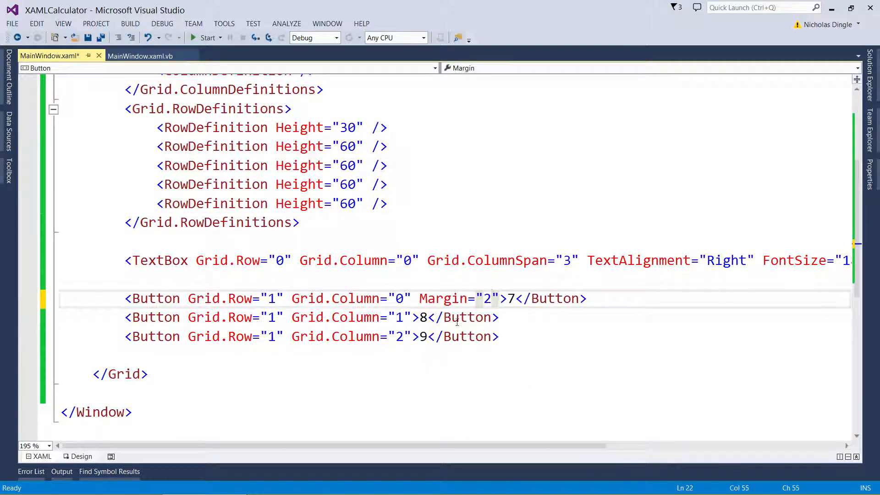
pyautogui.doubleClick(442, 298)
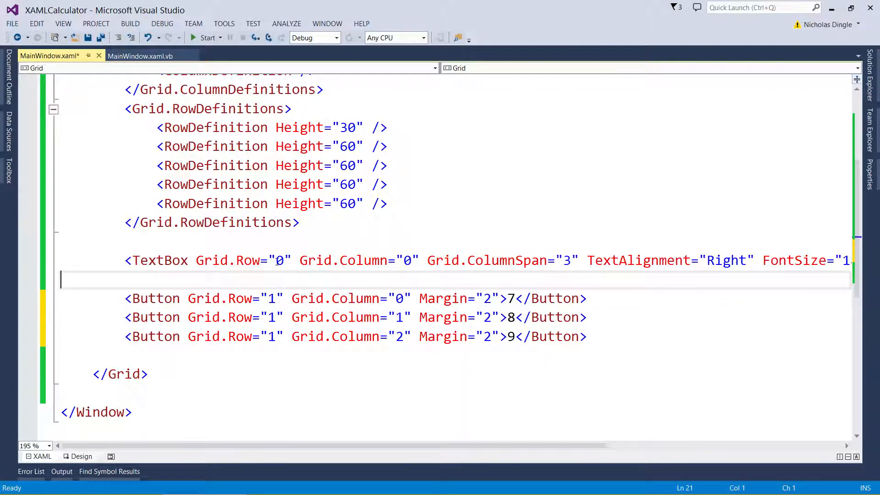
pyautogui.write('Margin="2"')
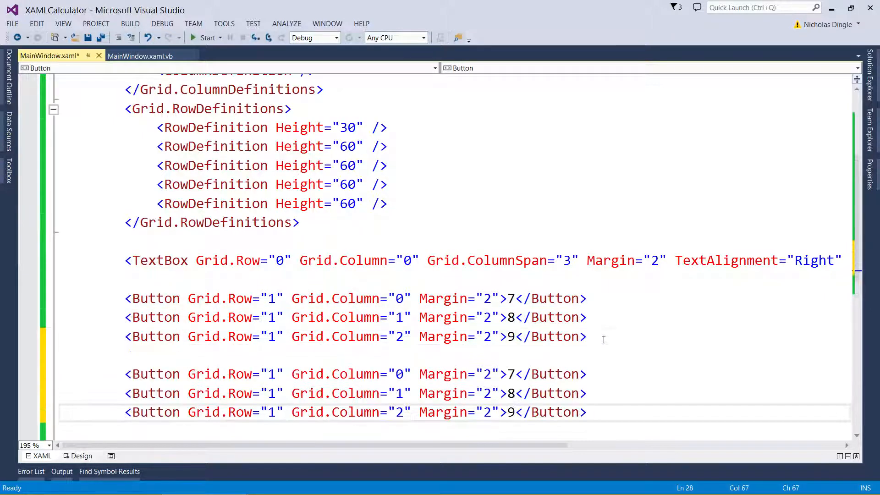
# Step: Make pasted rows 4–6 and 1–3 in rows 2 and 3, plus a two-column 0 button
pyautogui.scroll(-3)
pyautogui.write('2')
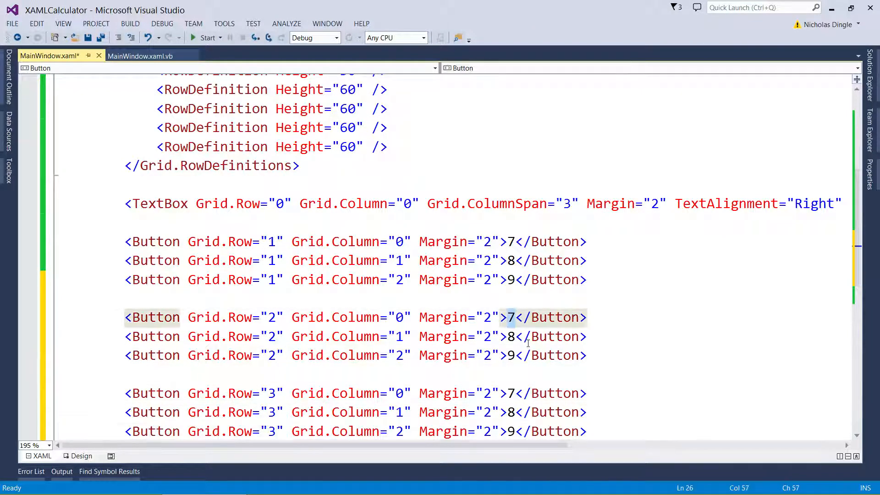
pyautogui.write('456')
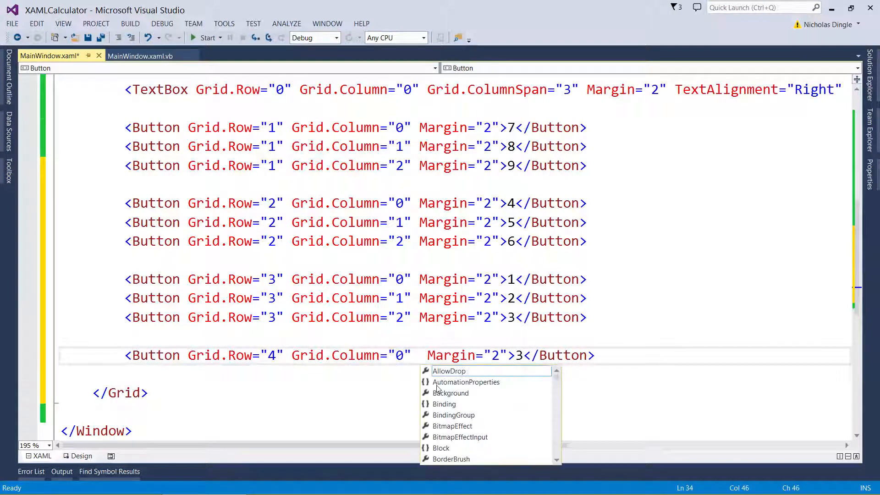
pyautogui.write('Grid.c')
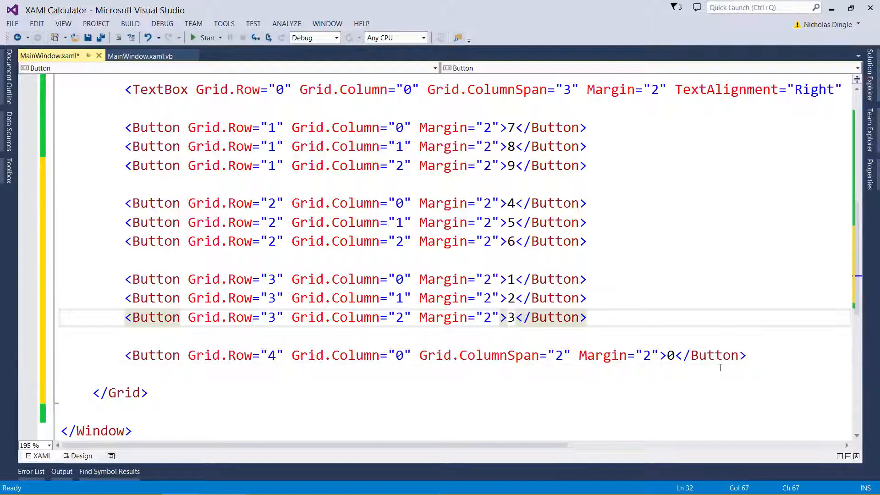
pyautogui.click(82, 455)
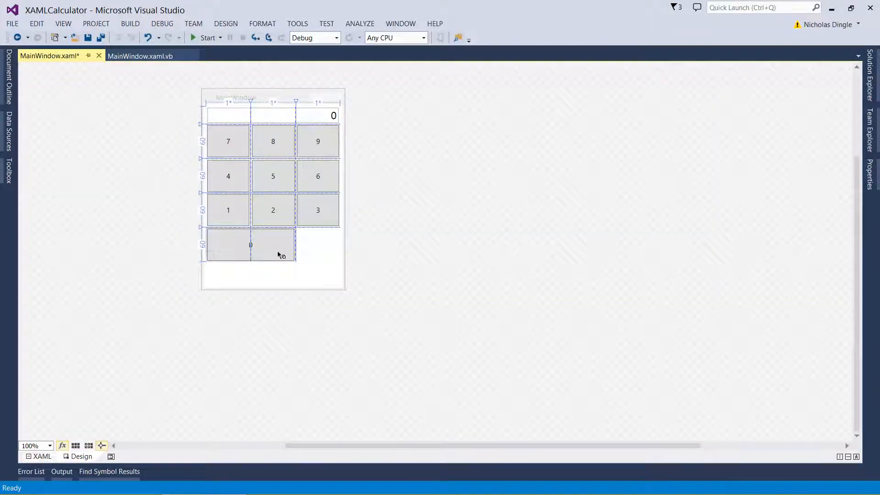
# Step: Run XAMLCalculator to check the keypad, close it, and return to the XAML markup
pyautogui.click(206, 38)
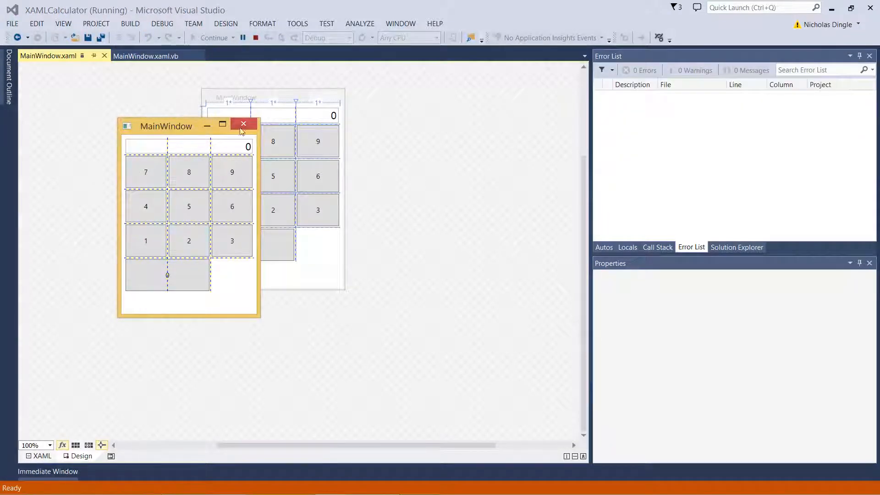
pyautogui.click(243, 123)
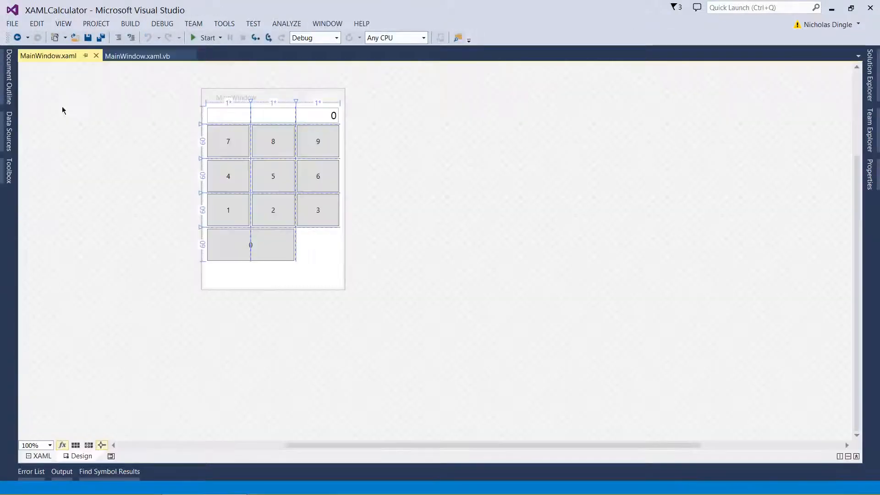
pyautogui.click(38, 455)
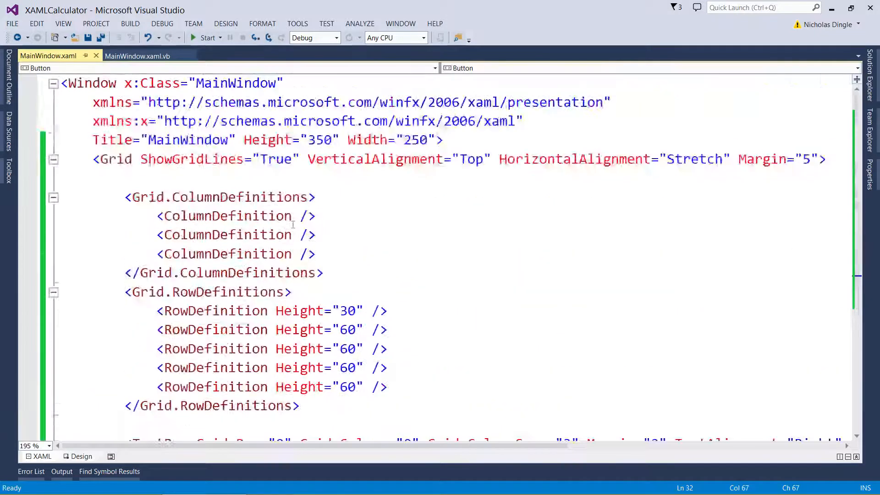
# Step: Change ShowGridLines from True to False and run the calculator again
pyautogui.doubleClick(276, 159)
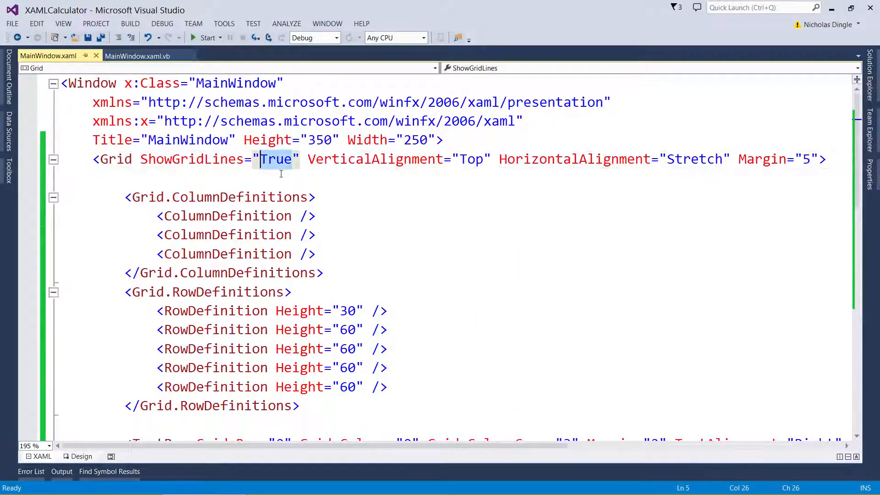
pyautogui.scroll(-3)
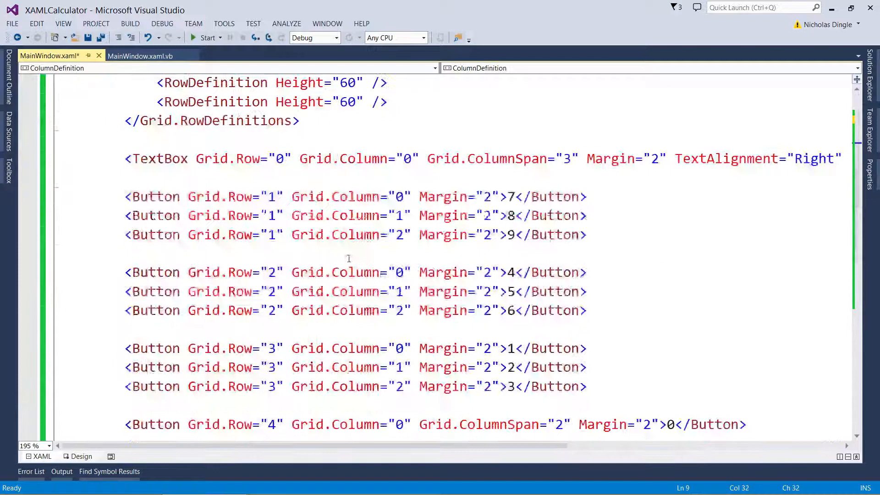
pyautogui.click(206, 37)
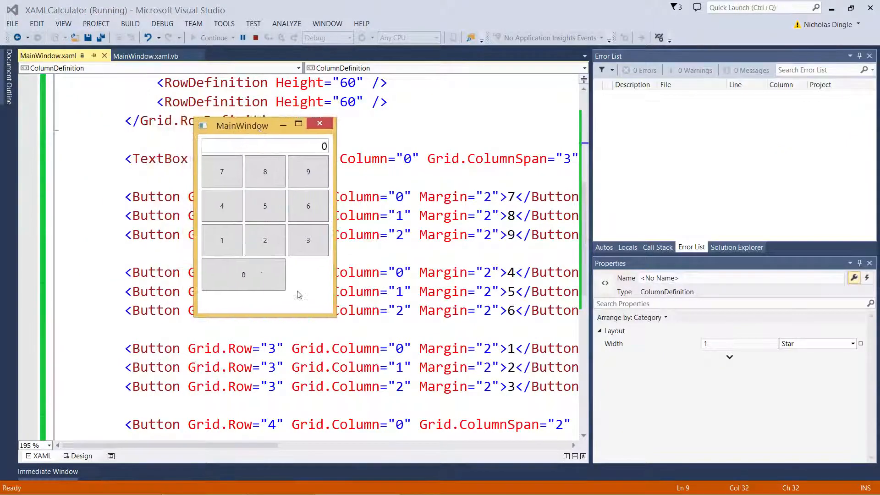
pyautogui.moveTo(314, 280)
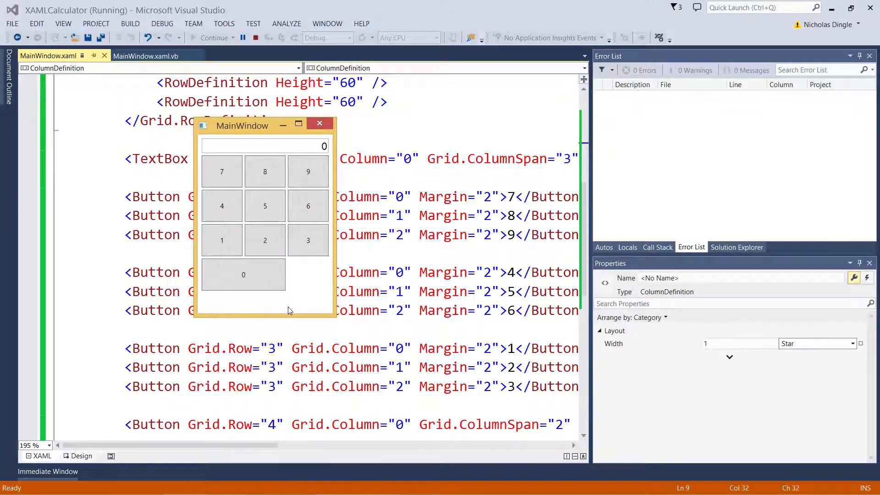
pyautogui.moveTo(322, 307)
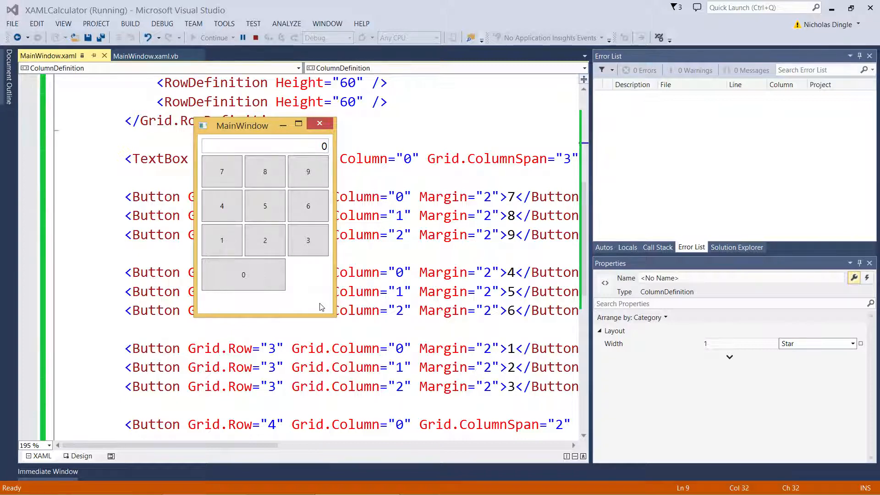